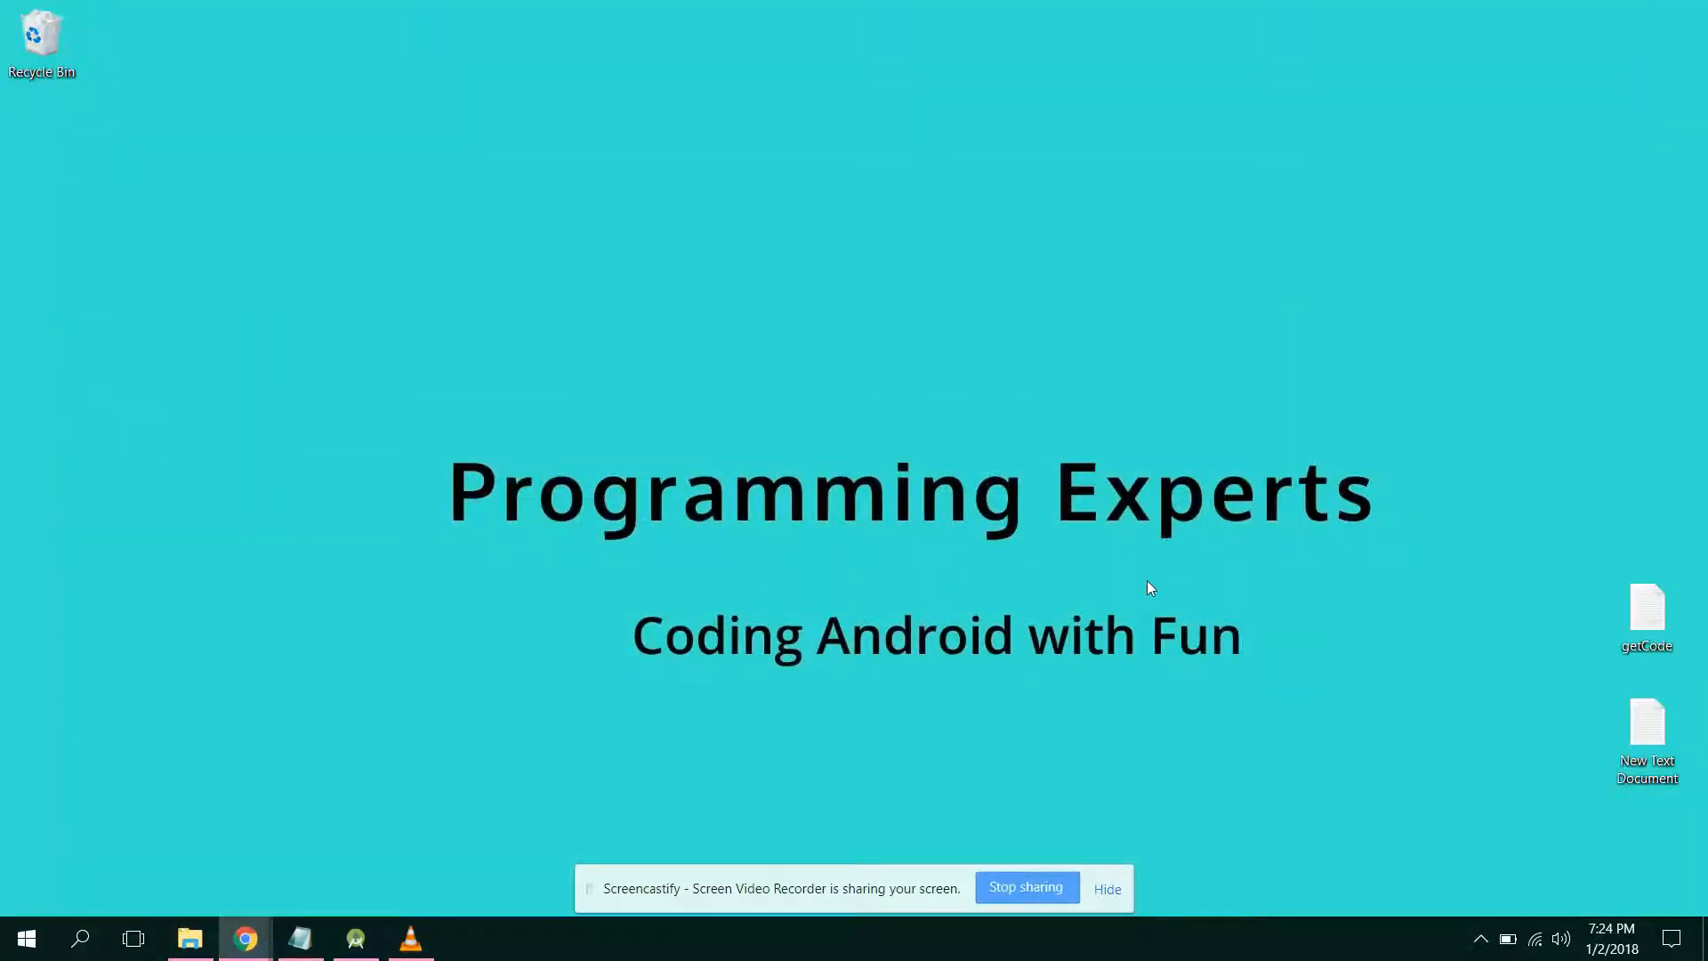
pyautogui.moveTo(1027, 717)
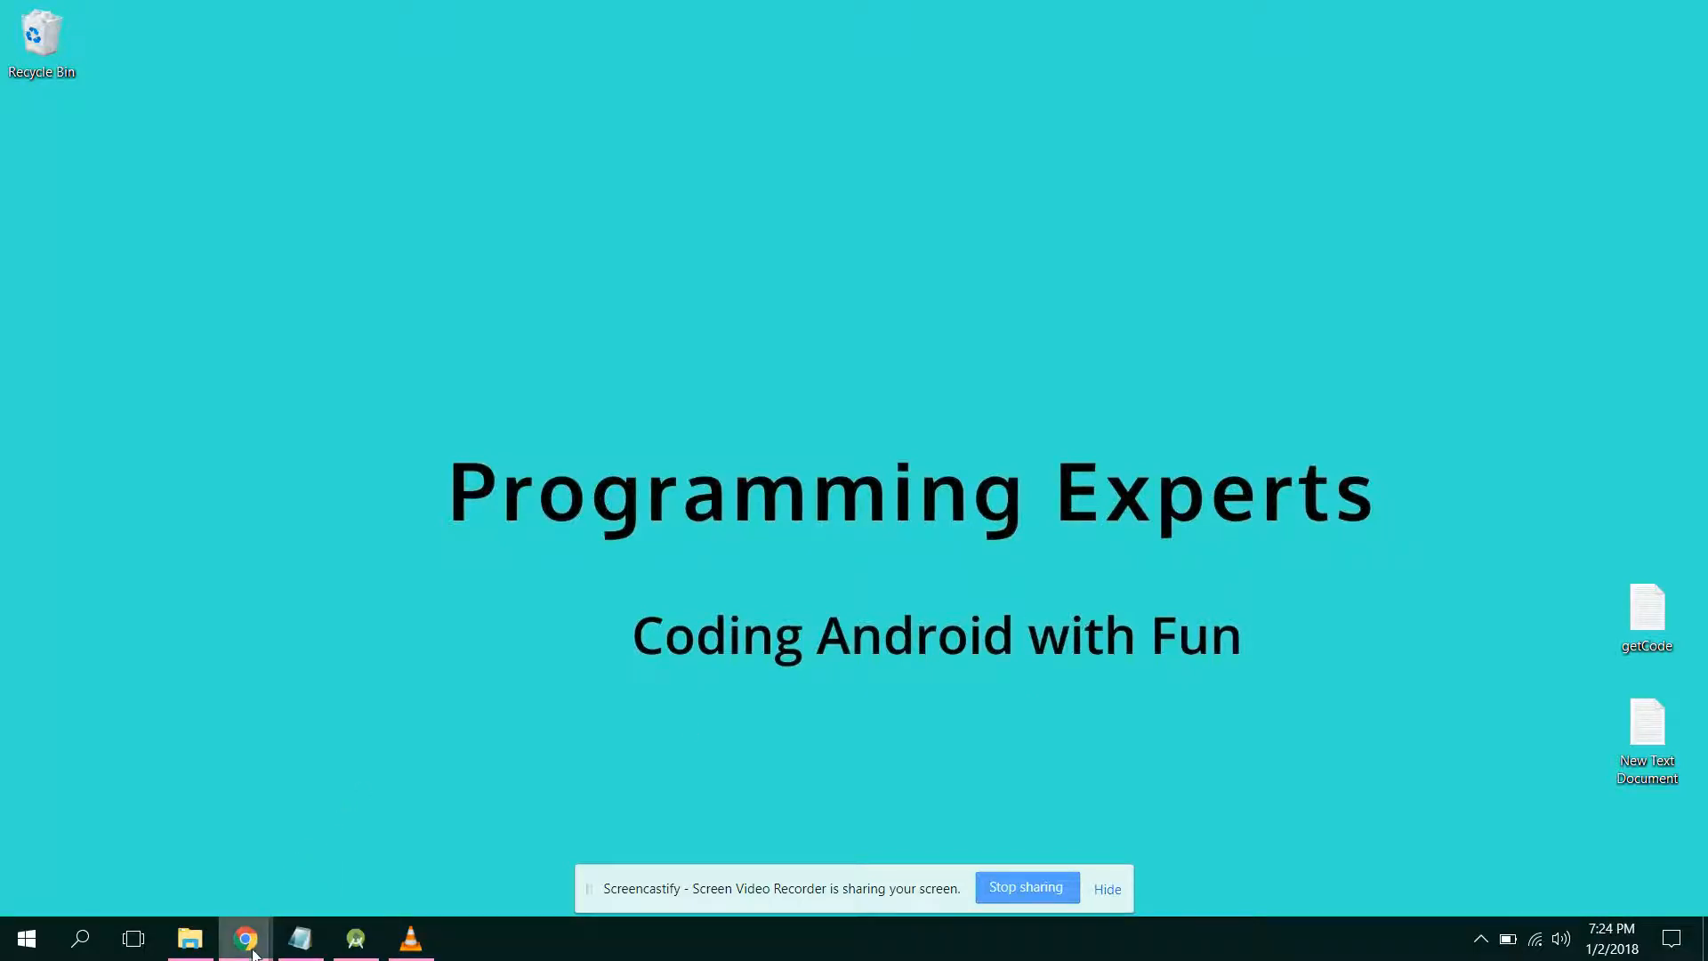
pyautogui.moveTo(243, 937)
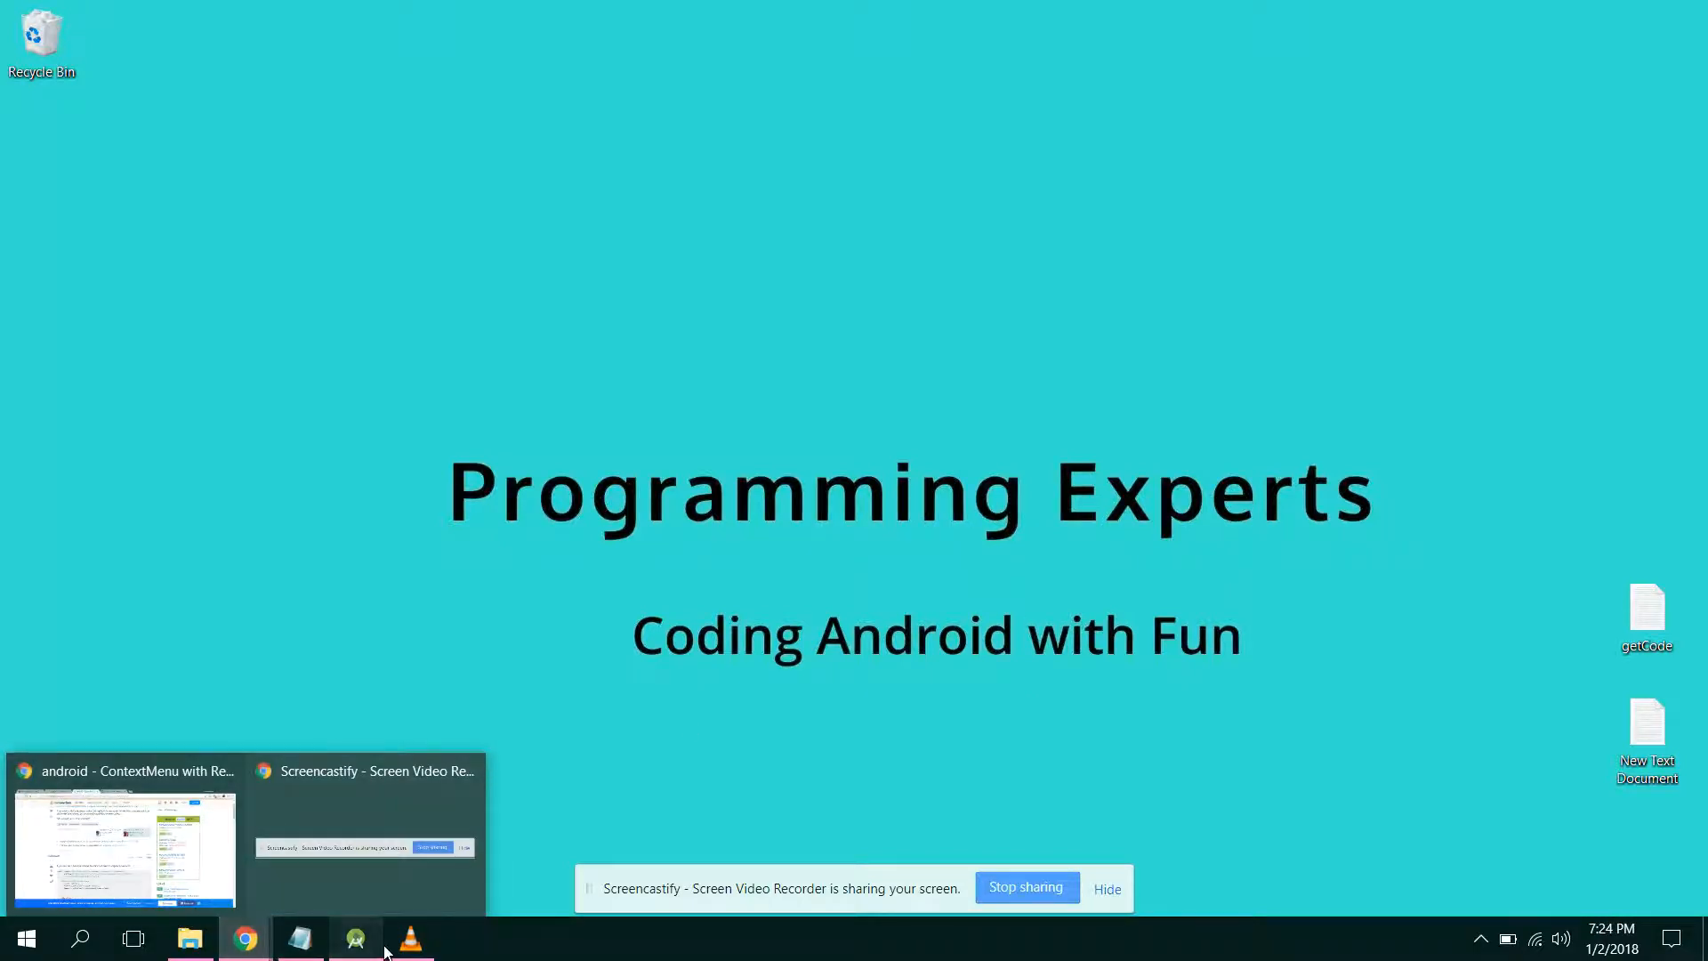
# Bring up the Tracker360 project, dismiss MembersAdapter.java and stay on JoinedMembersAdapter's ViewHolder code.
pyautogui.click(123, 833)
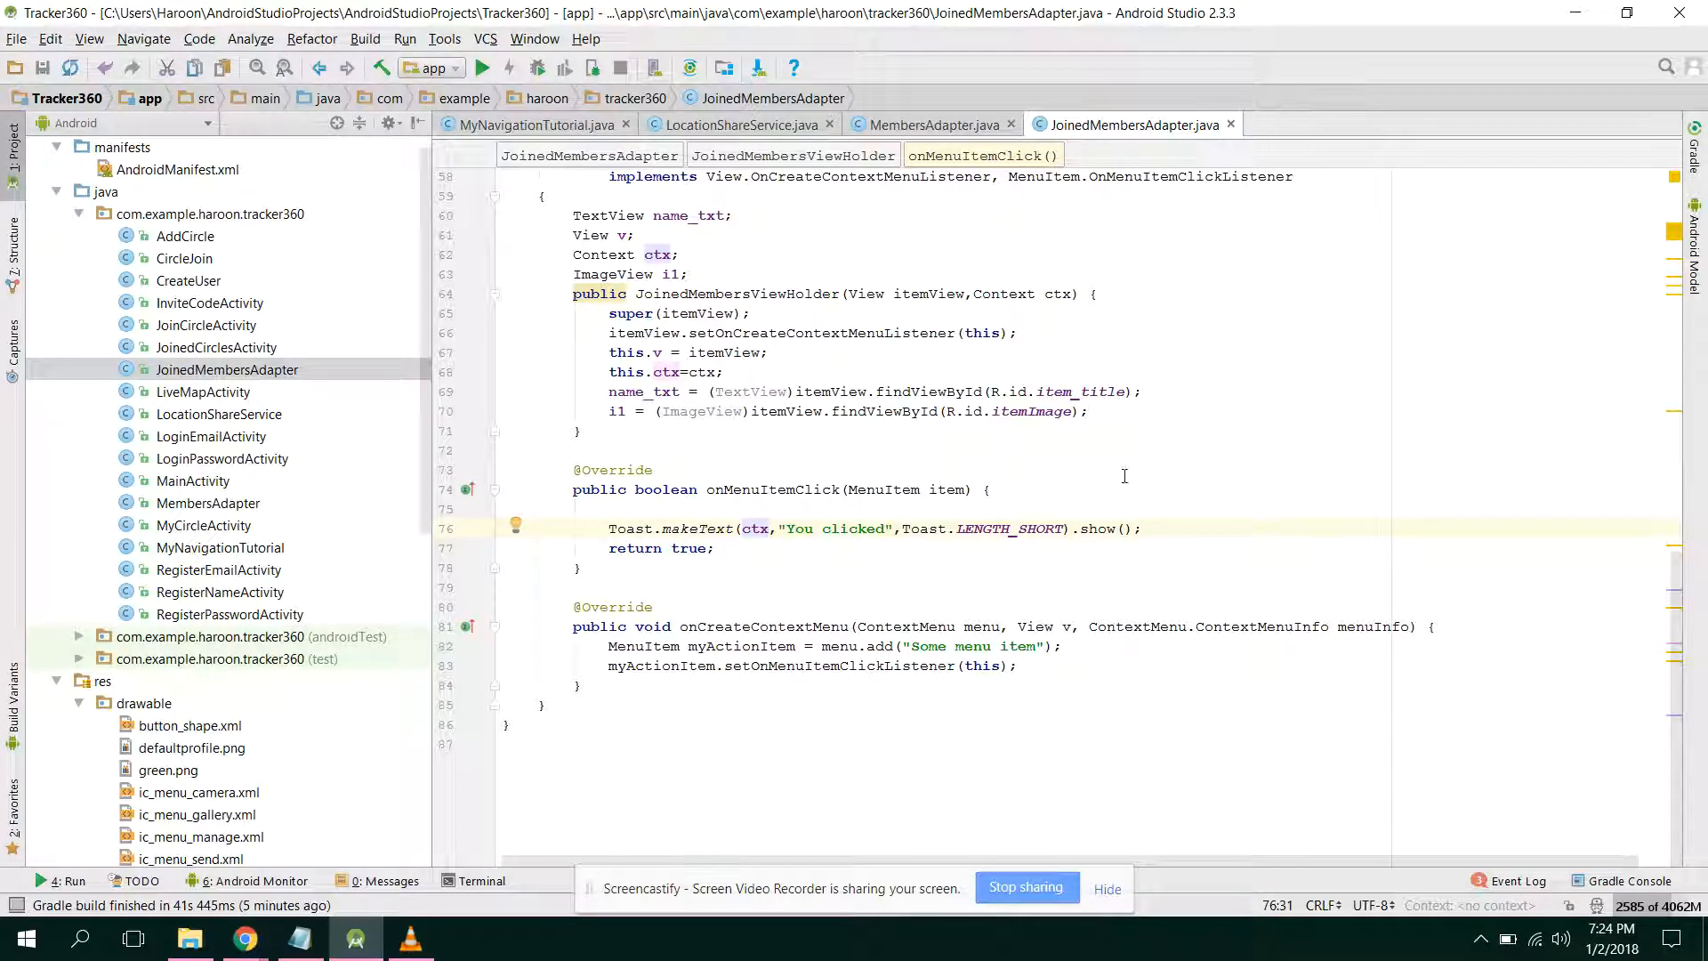
pyautogui.moveTo(1332, 523)
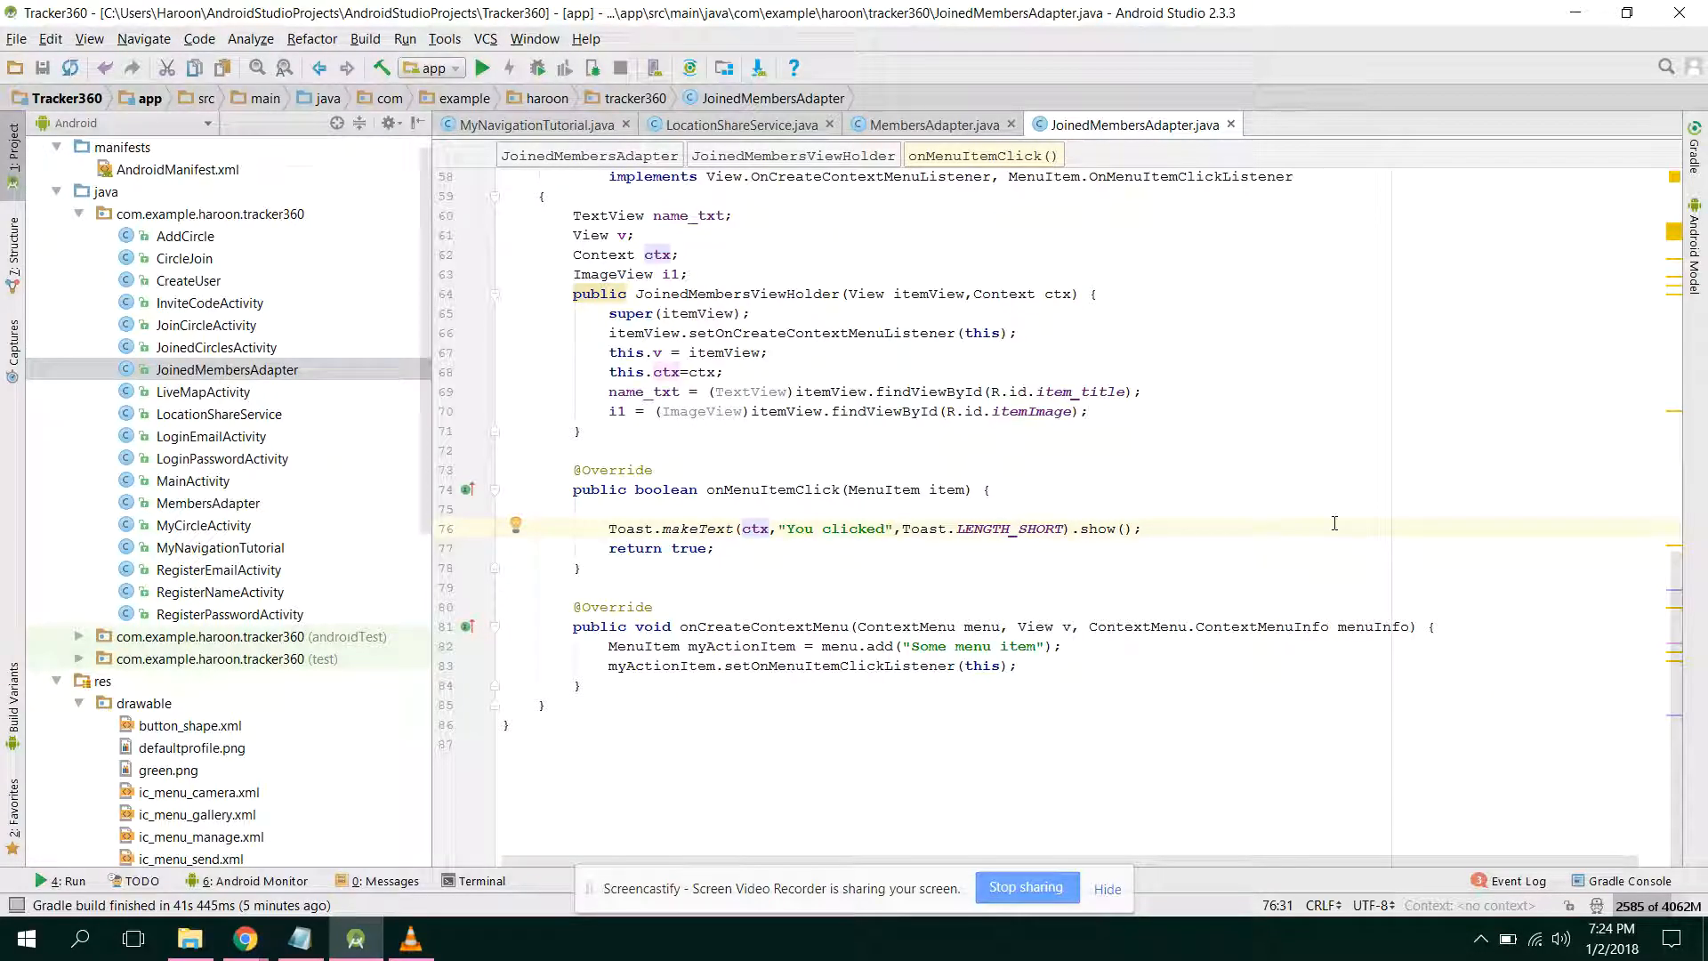
pyautogui.moveTo(1676, 607)
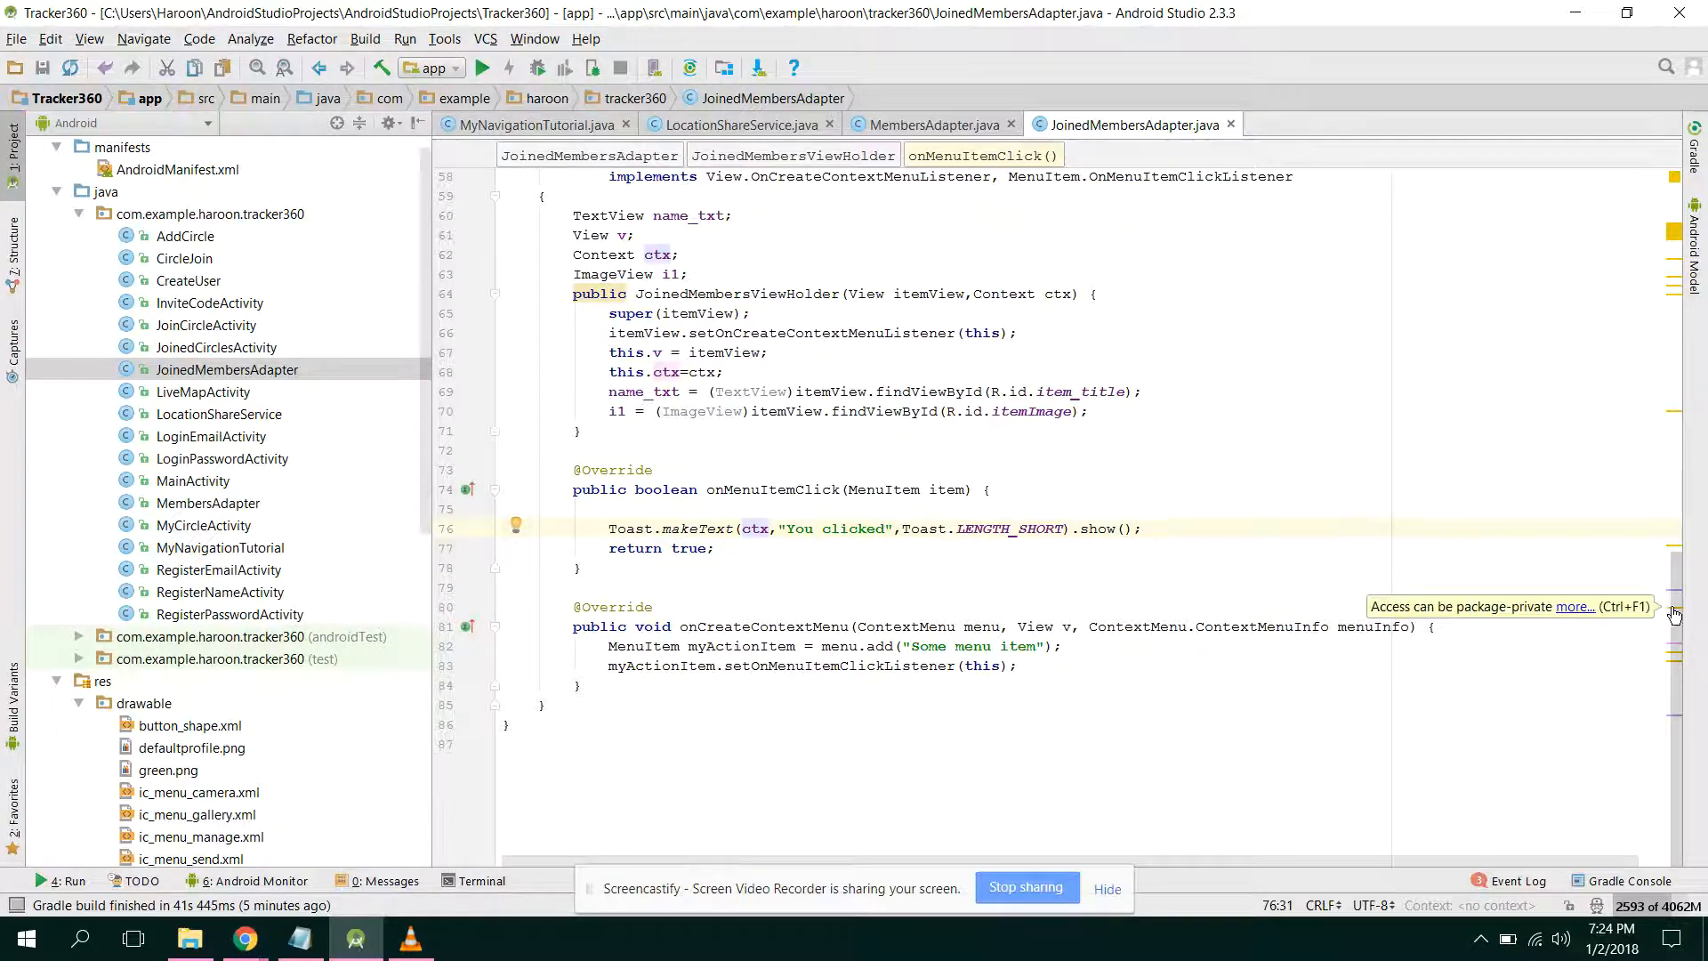
pyautogui.scroll(3)
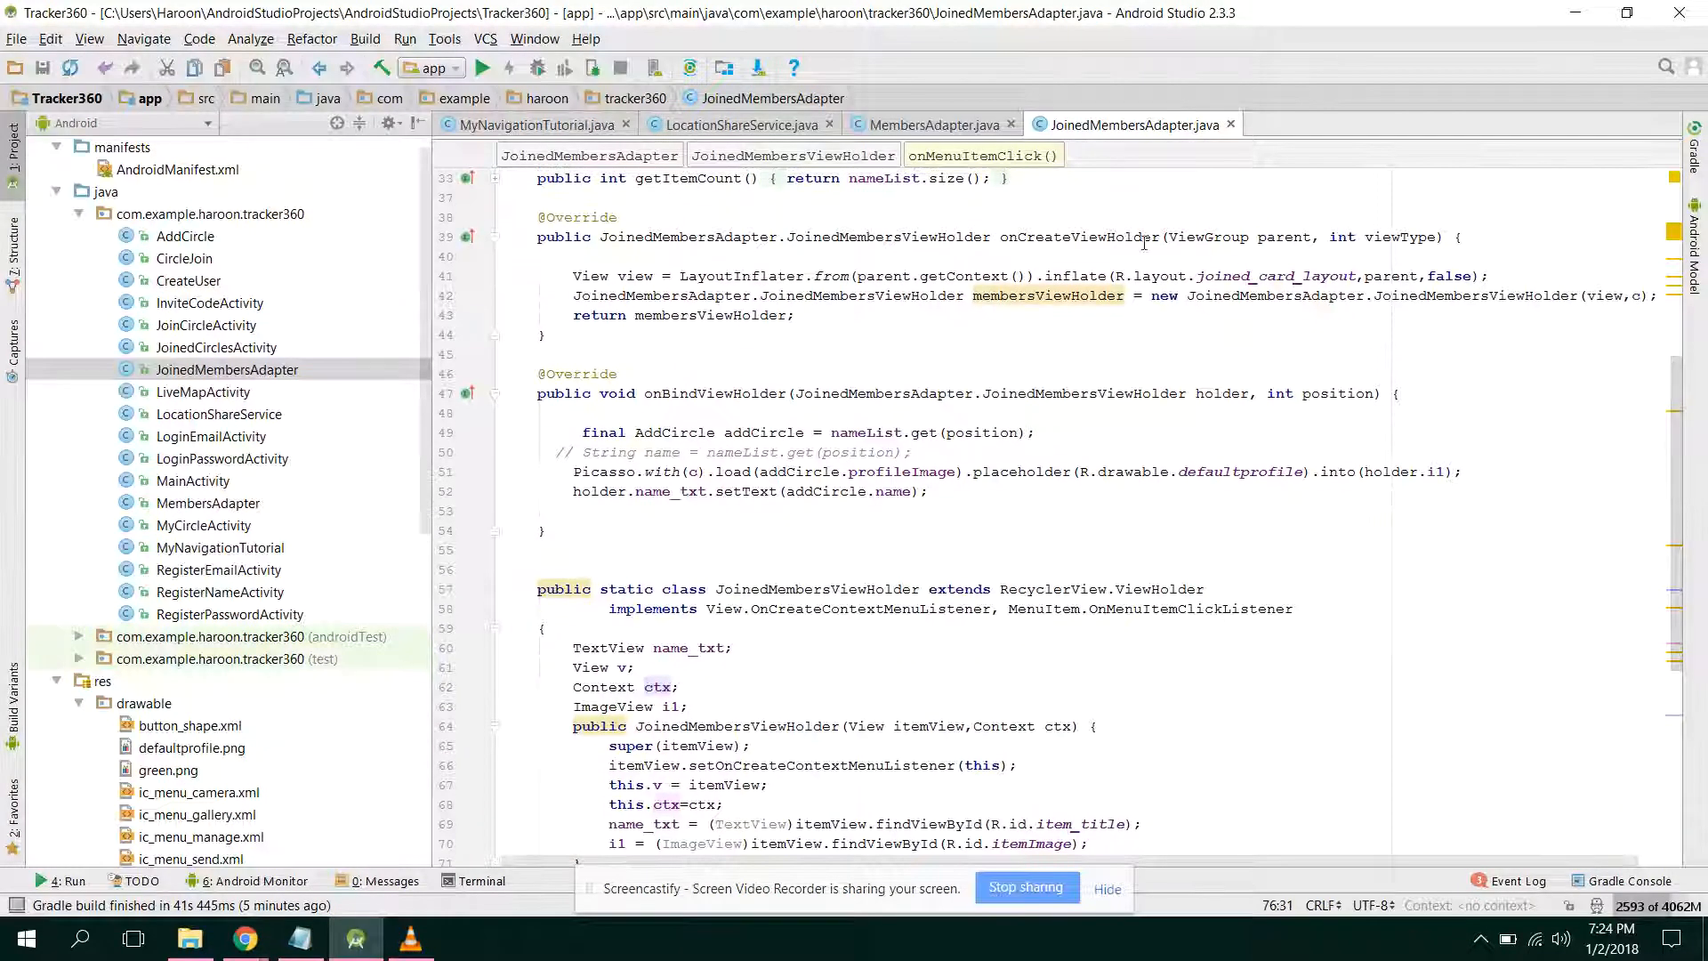
pyautogui.click(931, 125)
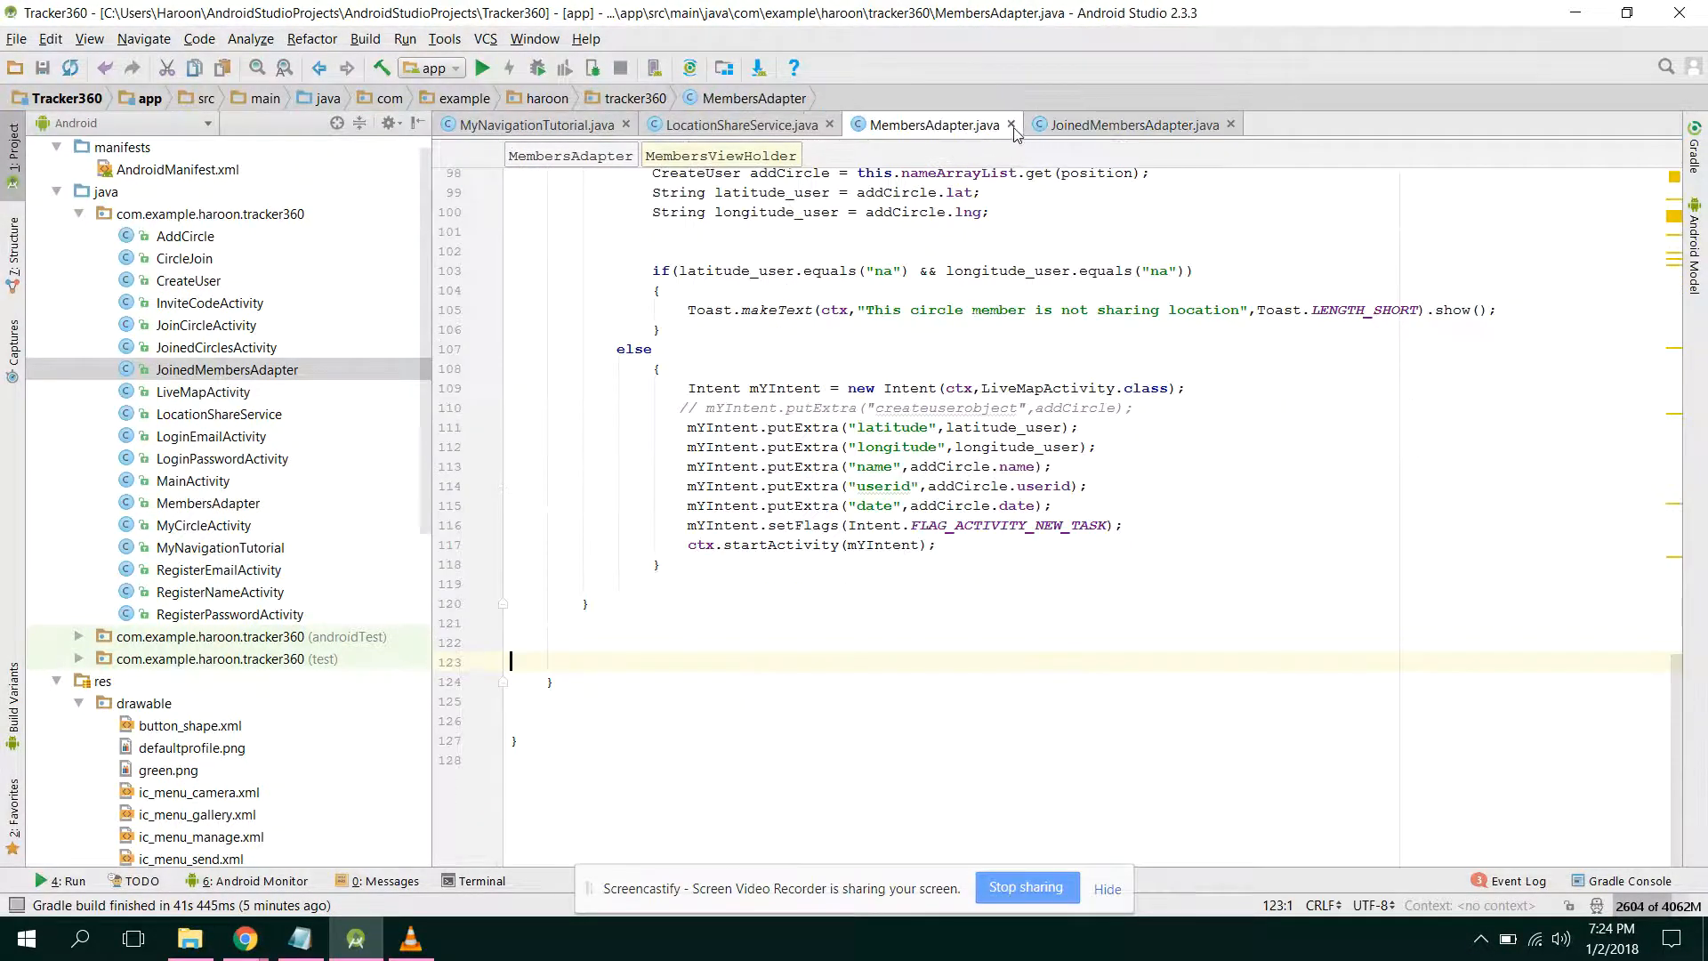
pyautogui.click(1133, 125)
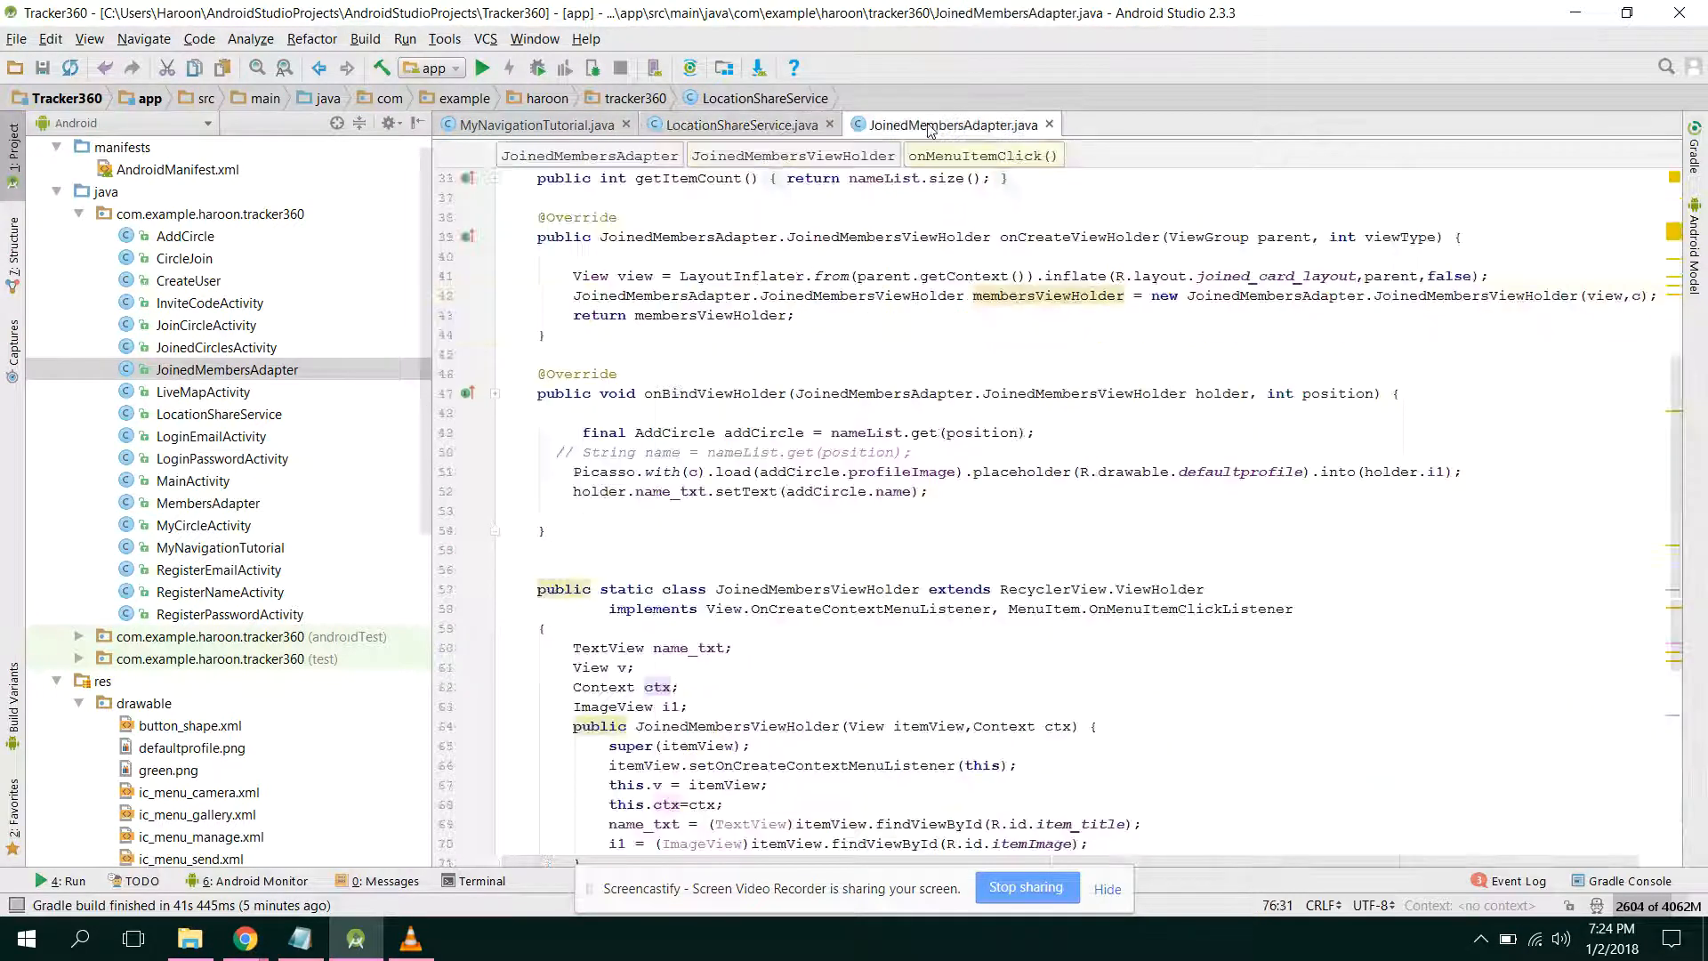
pyautogui.scroll(3)
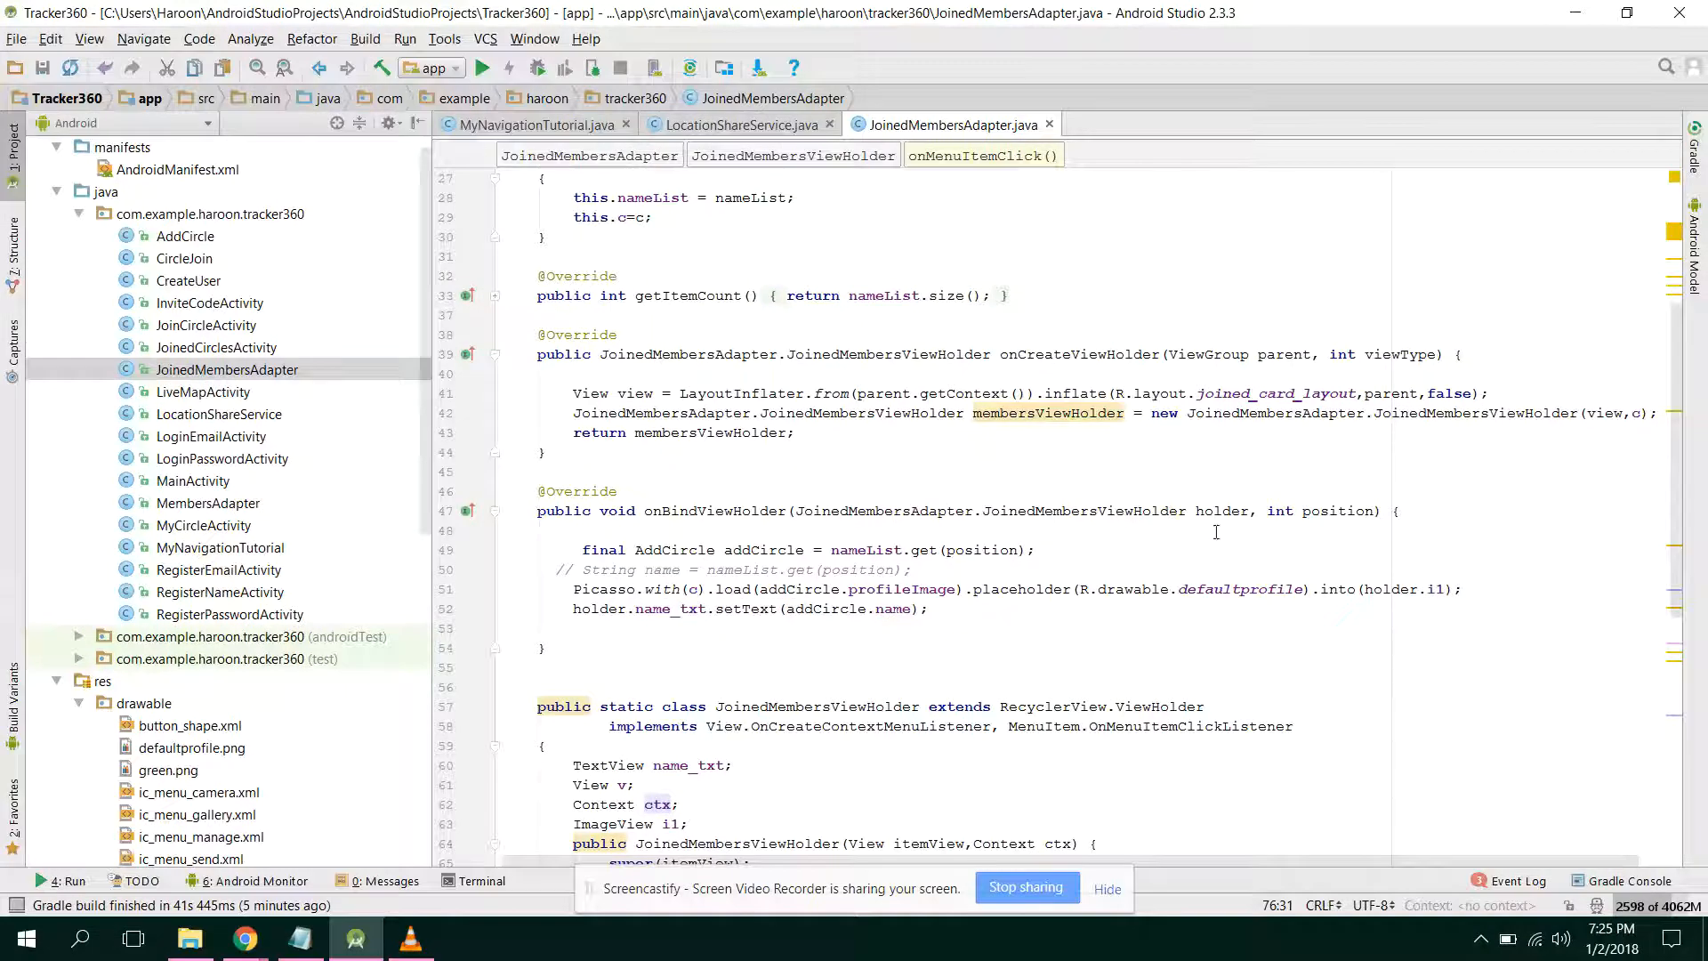
pyautogui.moveTo(1174, 518)
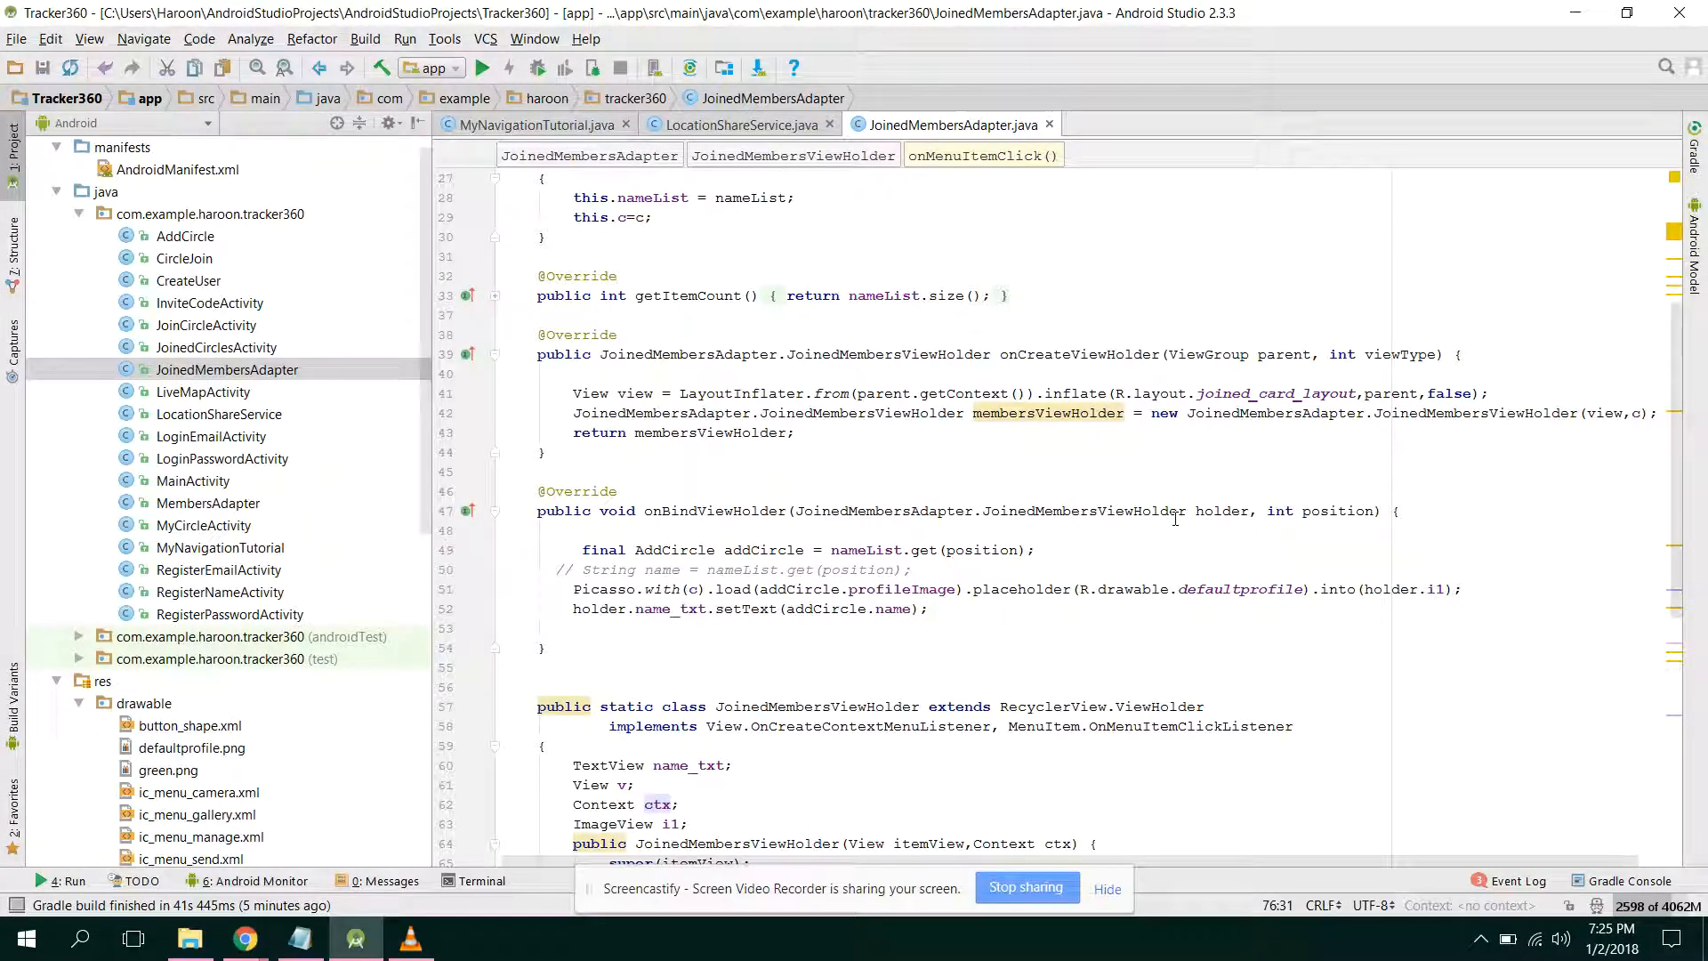
pyautogui.moveTo(1694, 439)
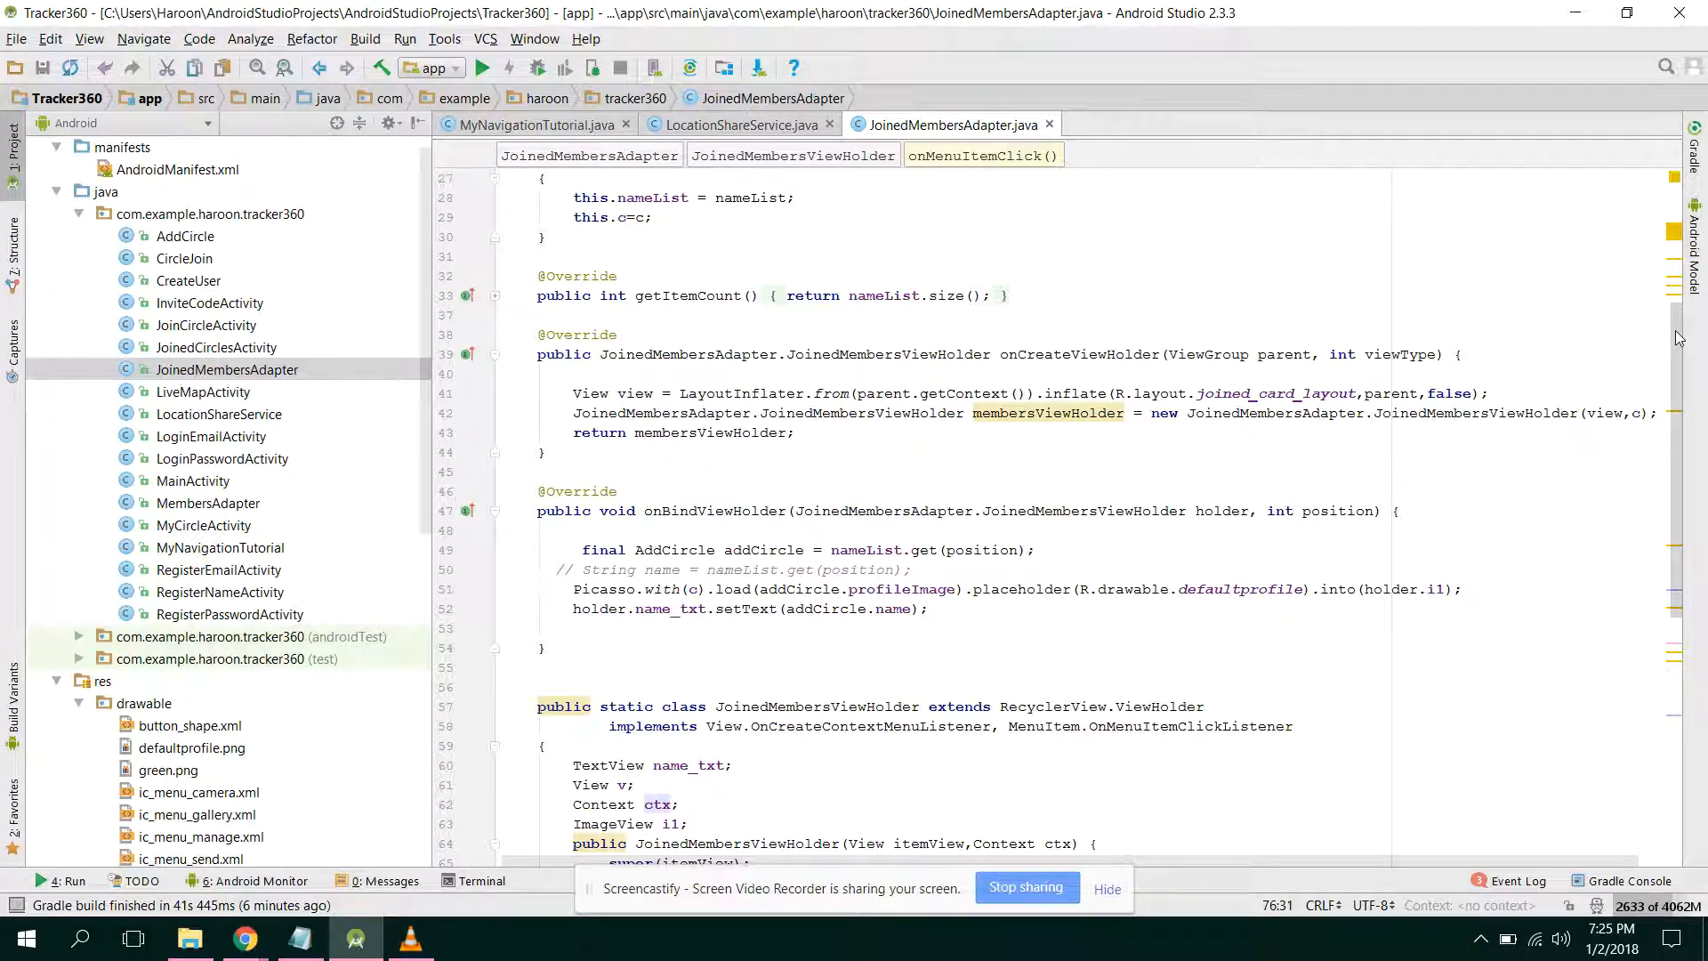
pyautogui.scroll(3)
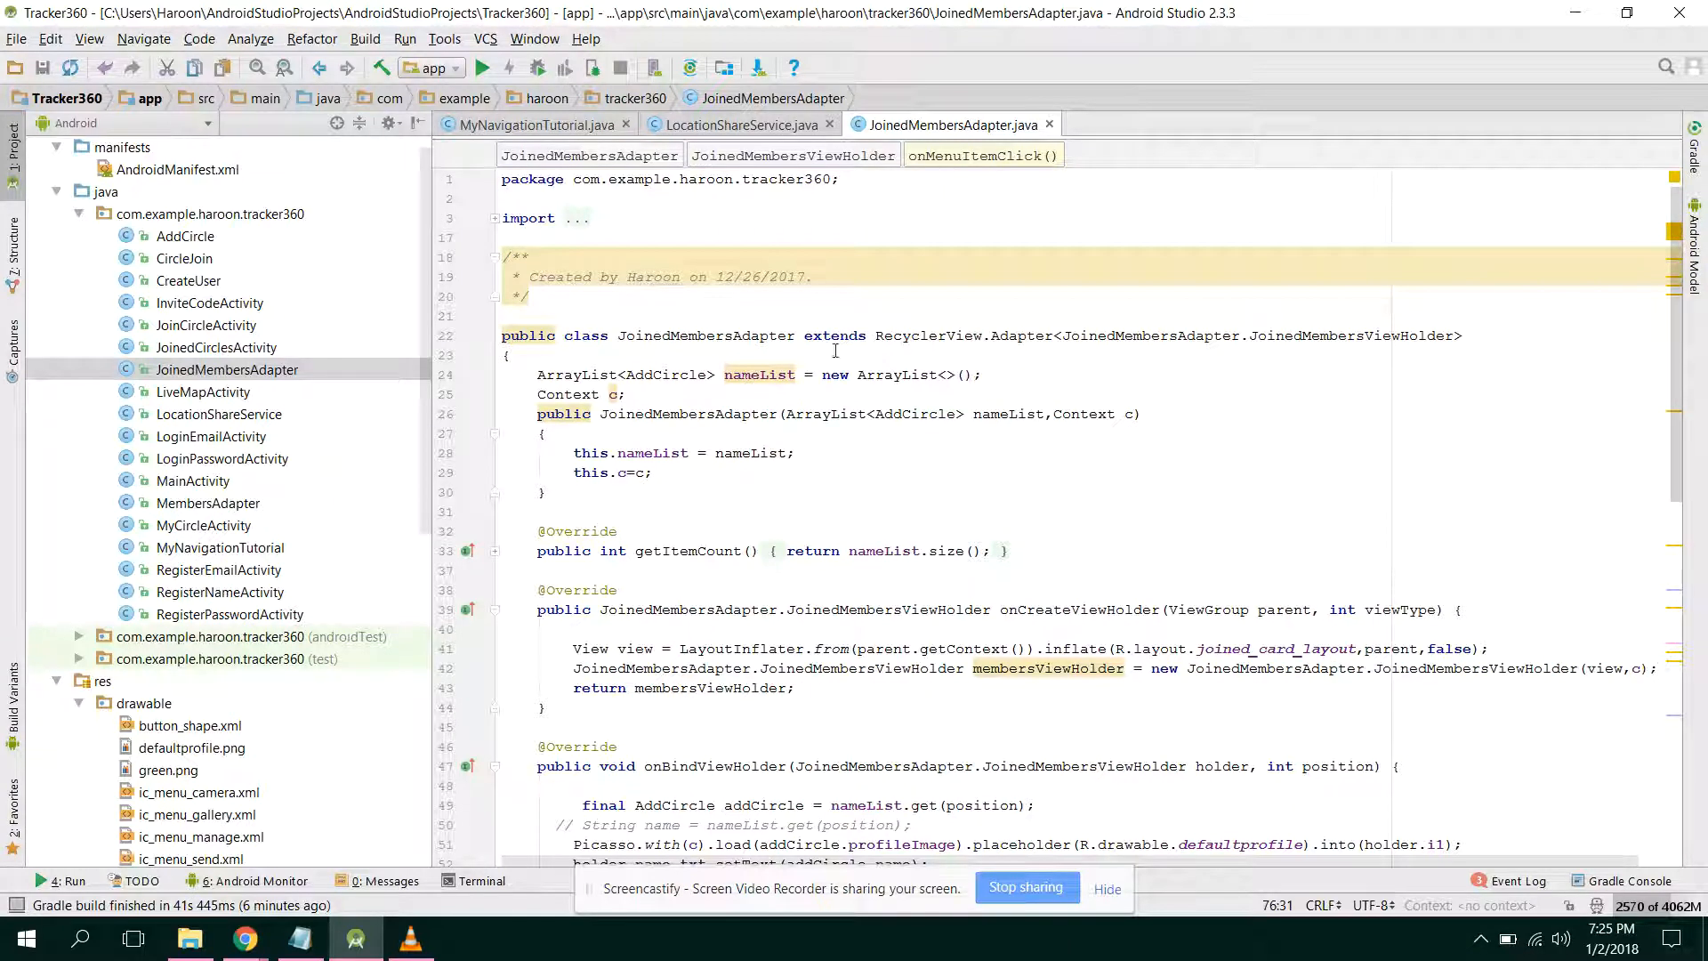
pyautogui.click(618, 336)
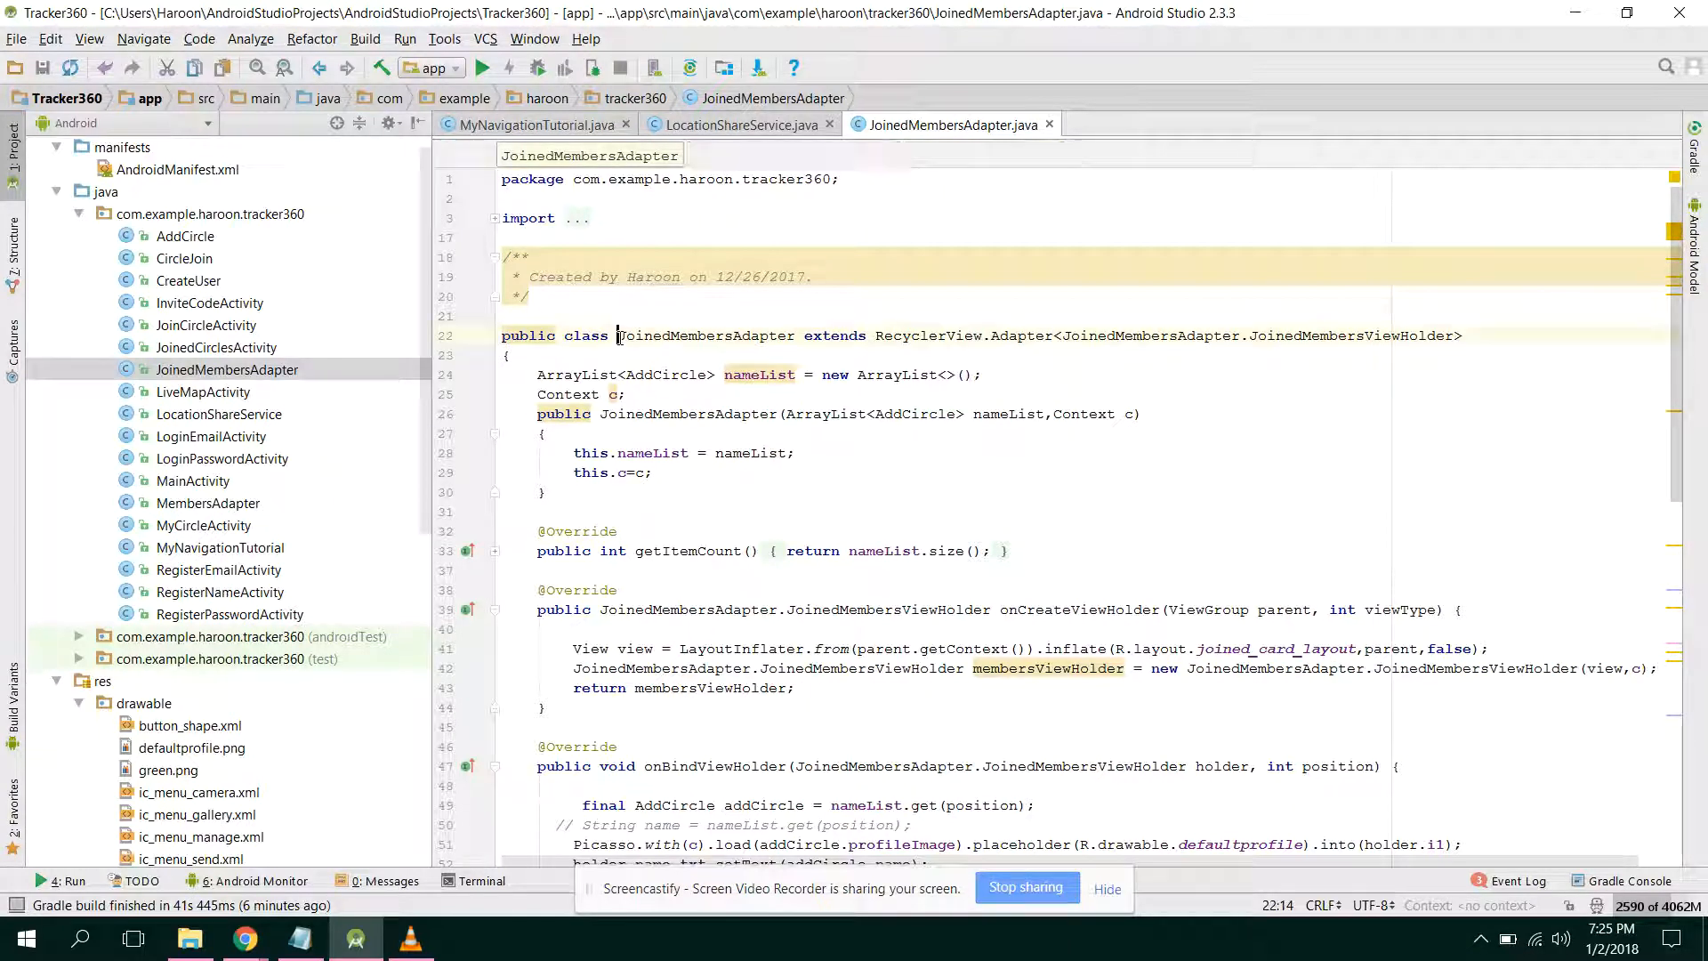
pyautogui.doubleClick(704, 336)
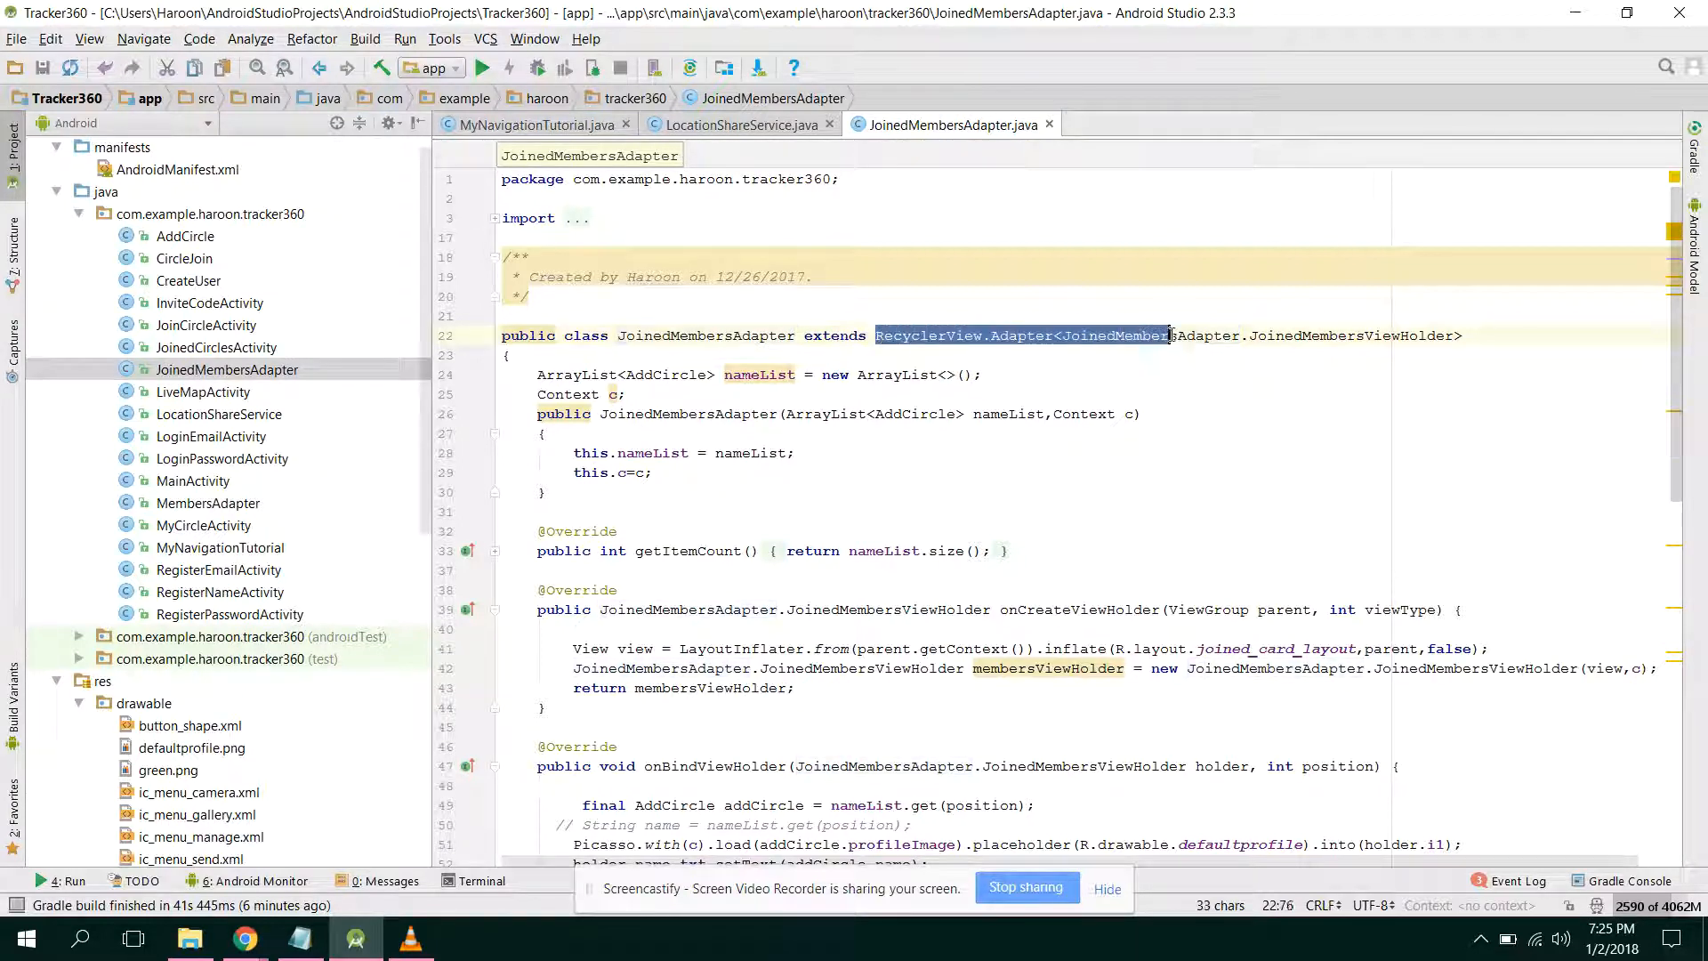
pyautogui.click(507, 355)
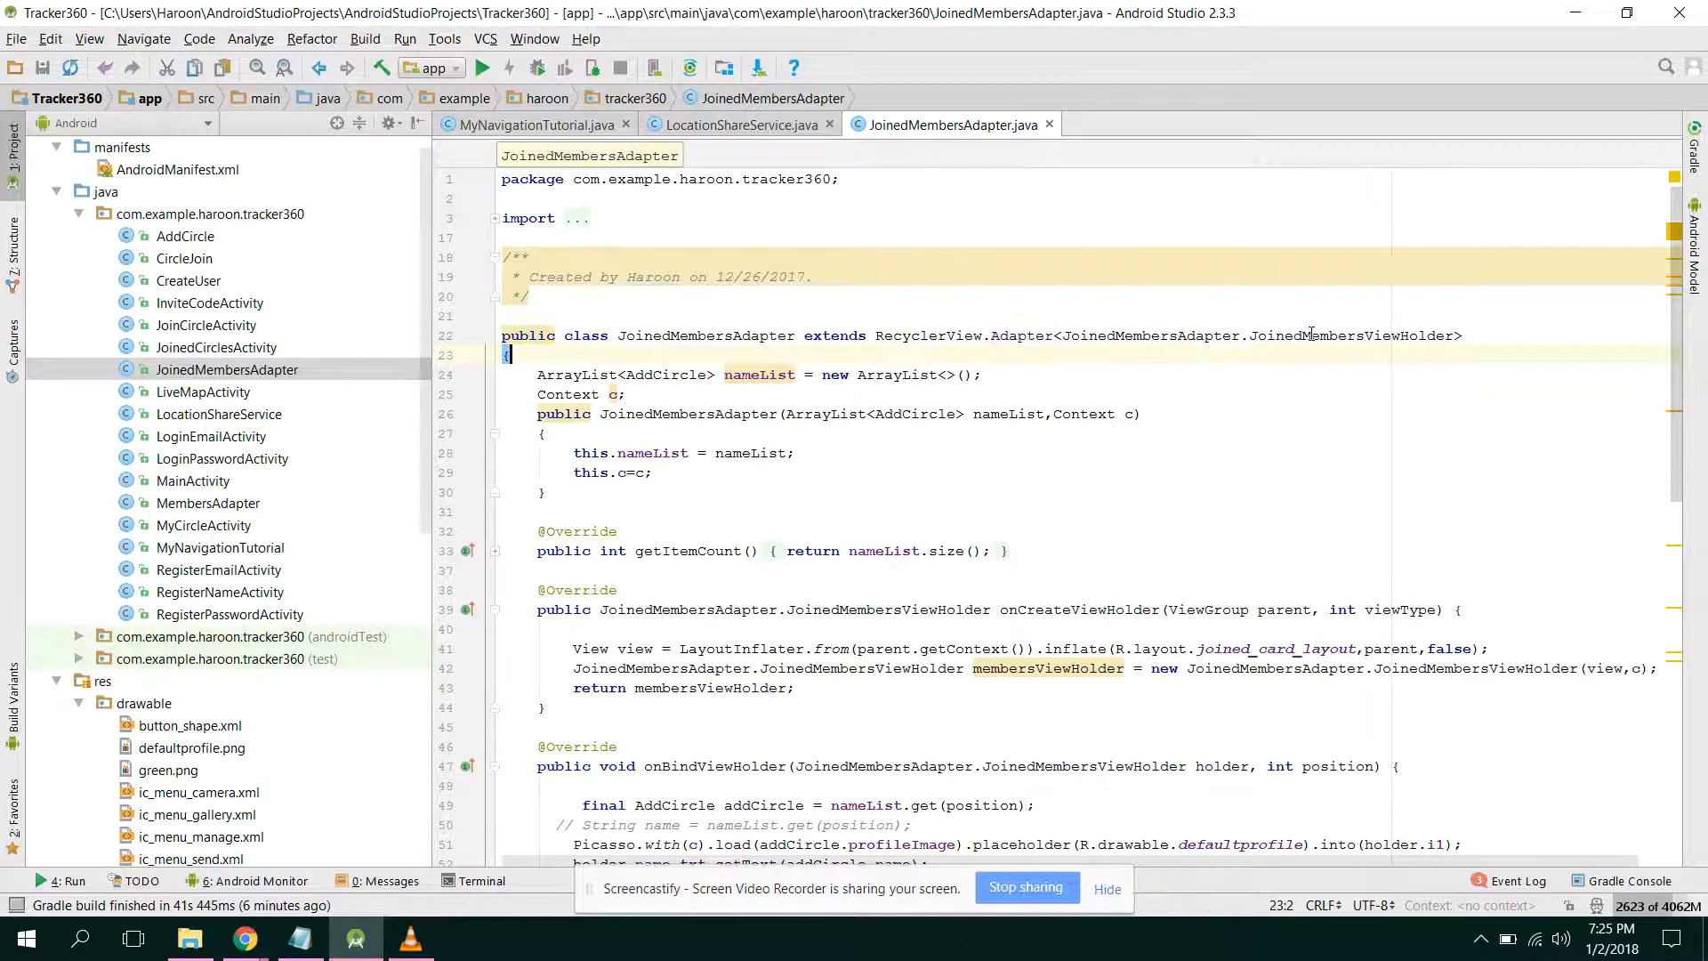
pyautogui.scroll(-3)
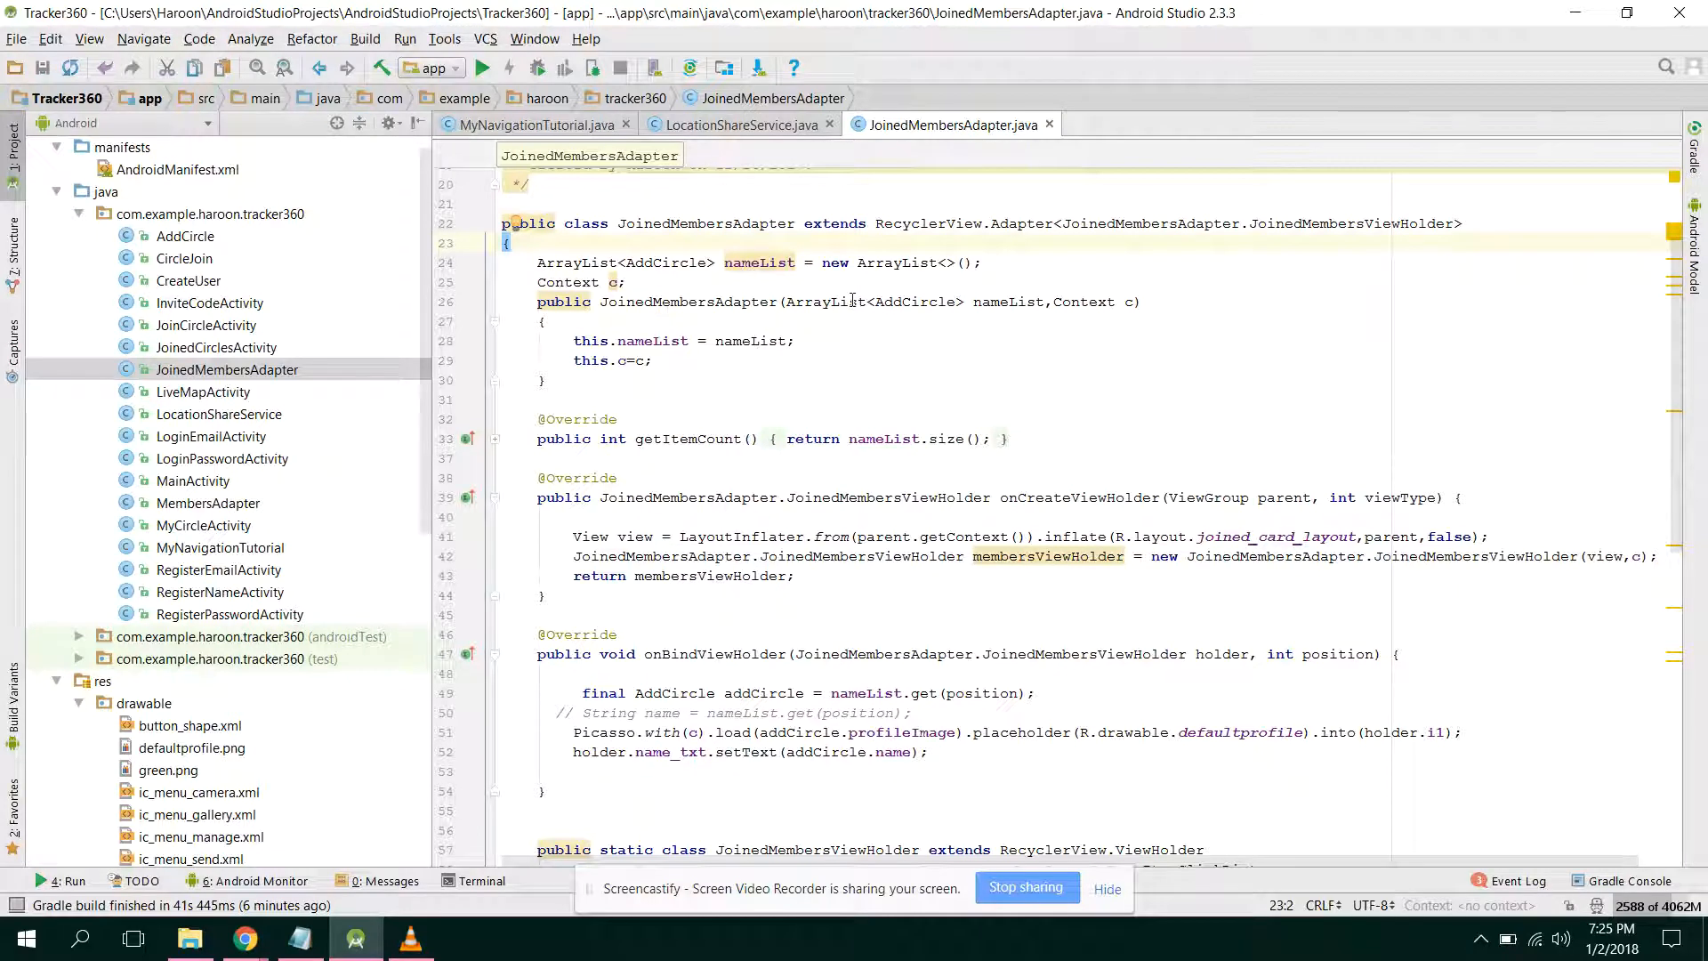
pyautogui.doubleClick(901, 303)
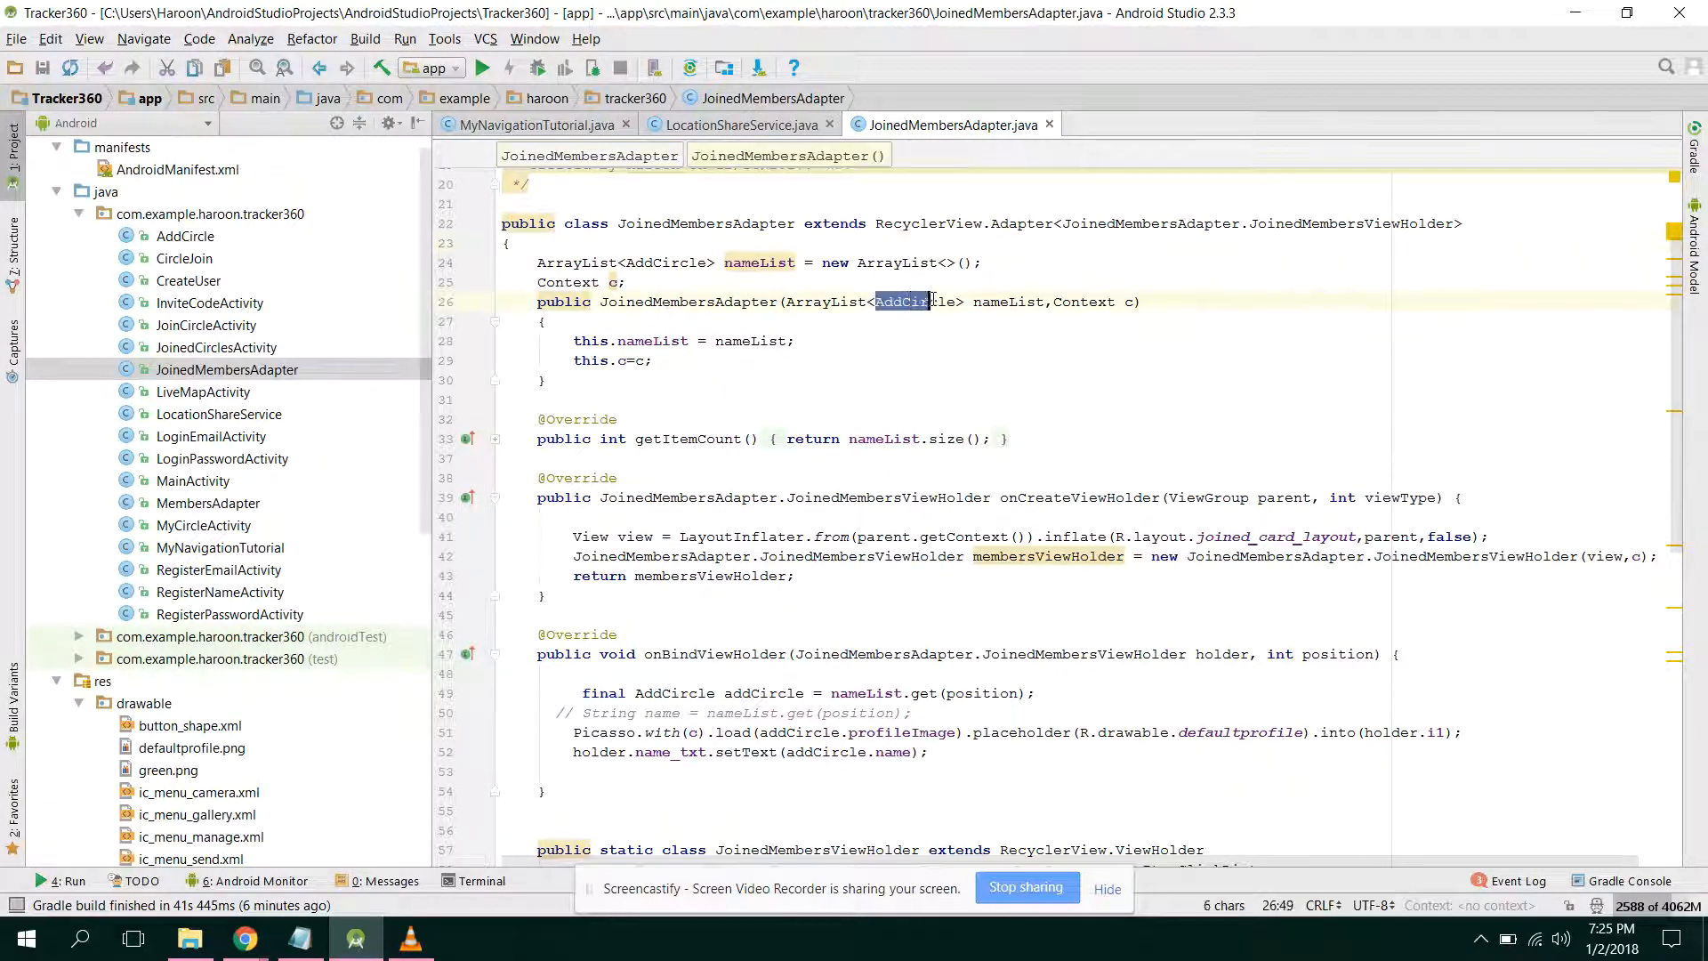
pyautogui.click(952, 302)
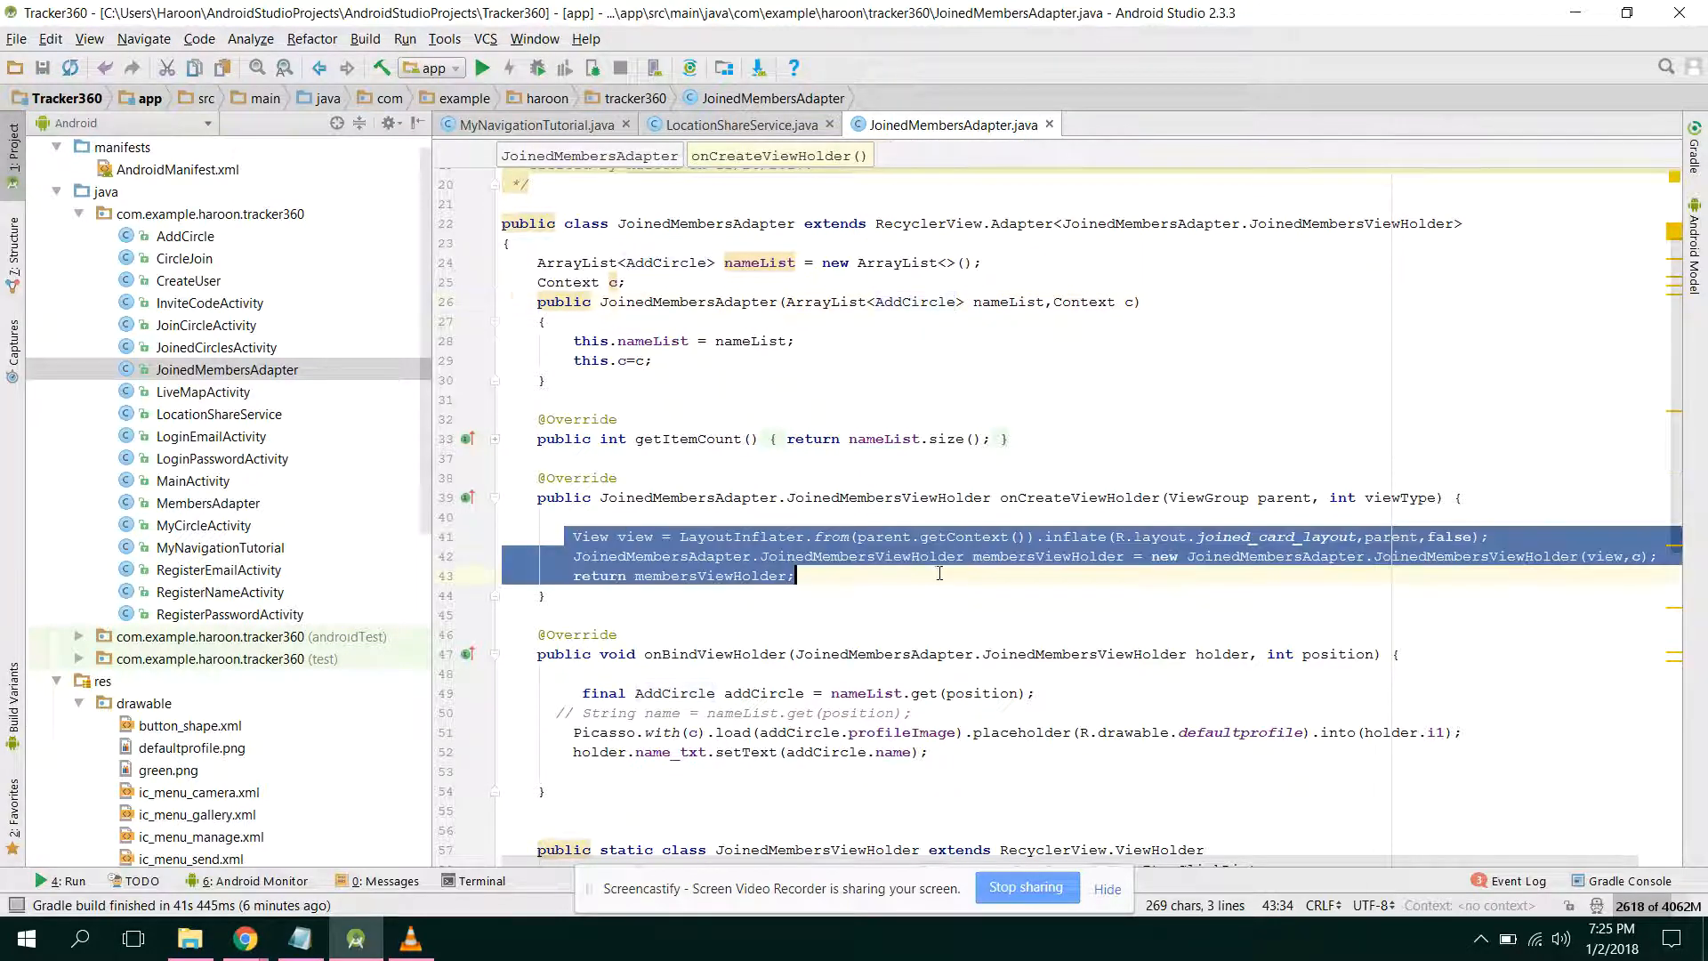
pyautogui.click(1319, 555)
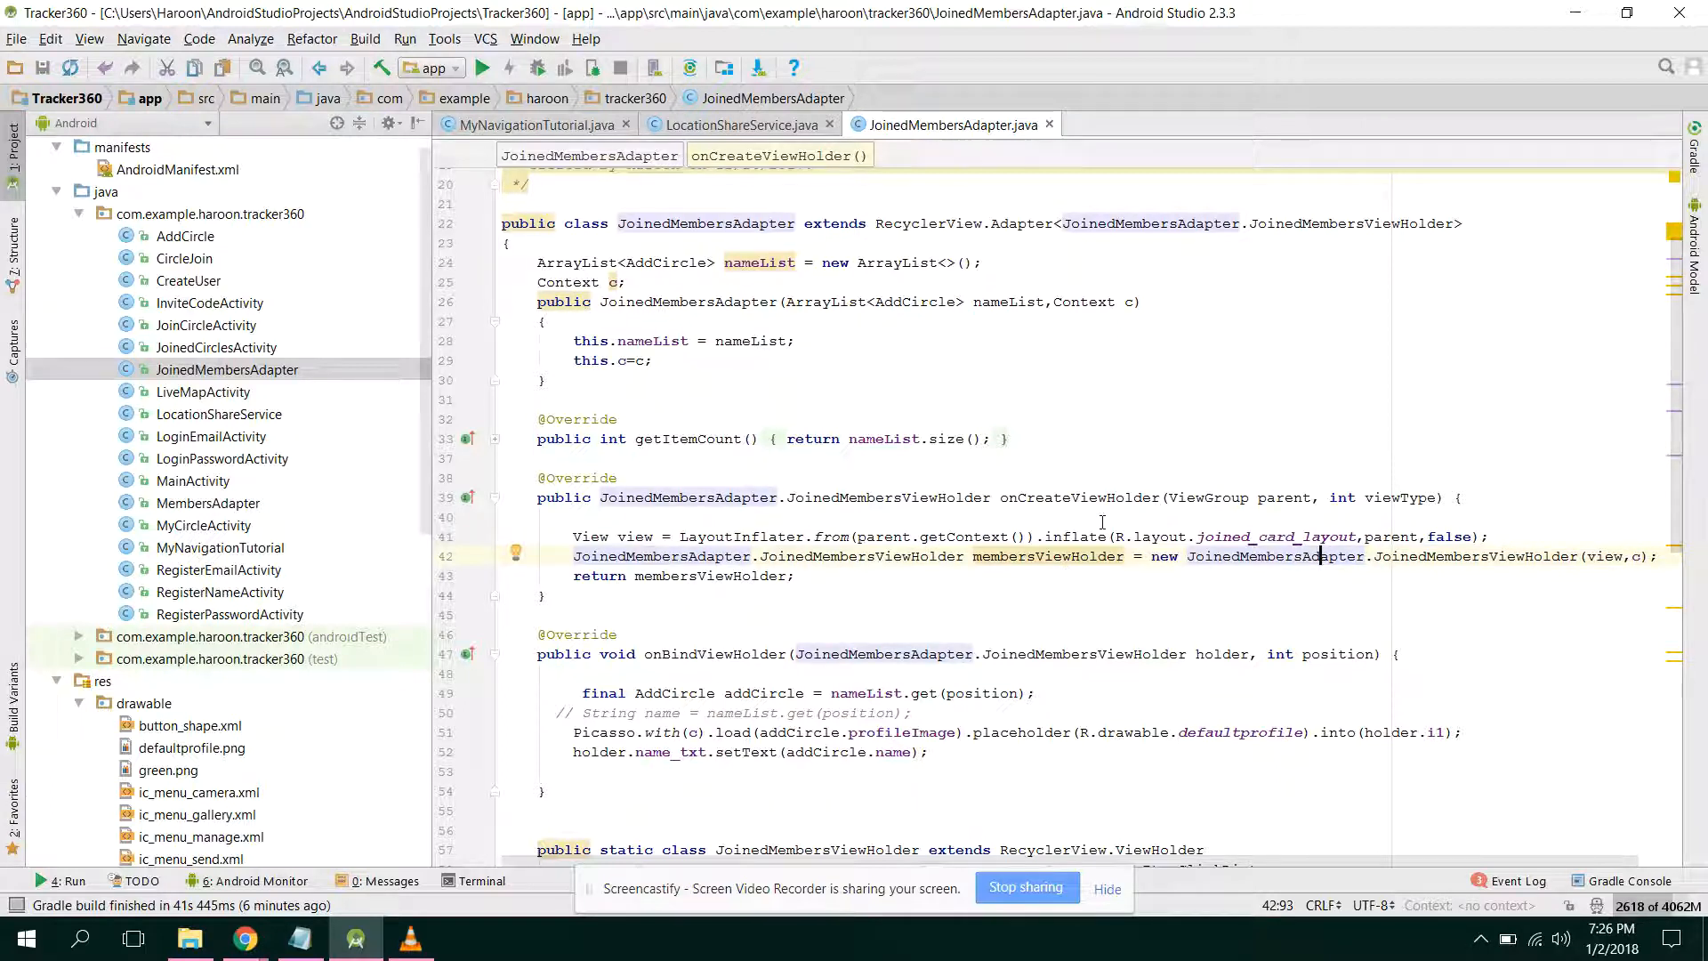
pyautogui.scroll(-3)
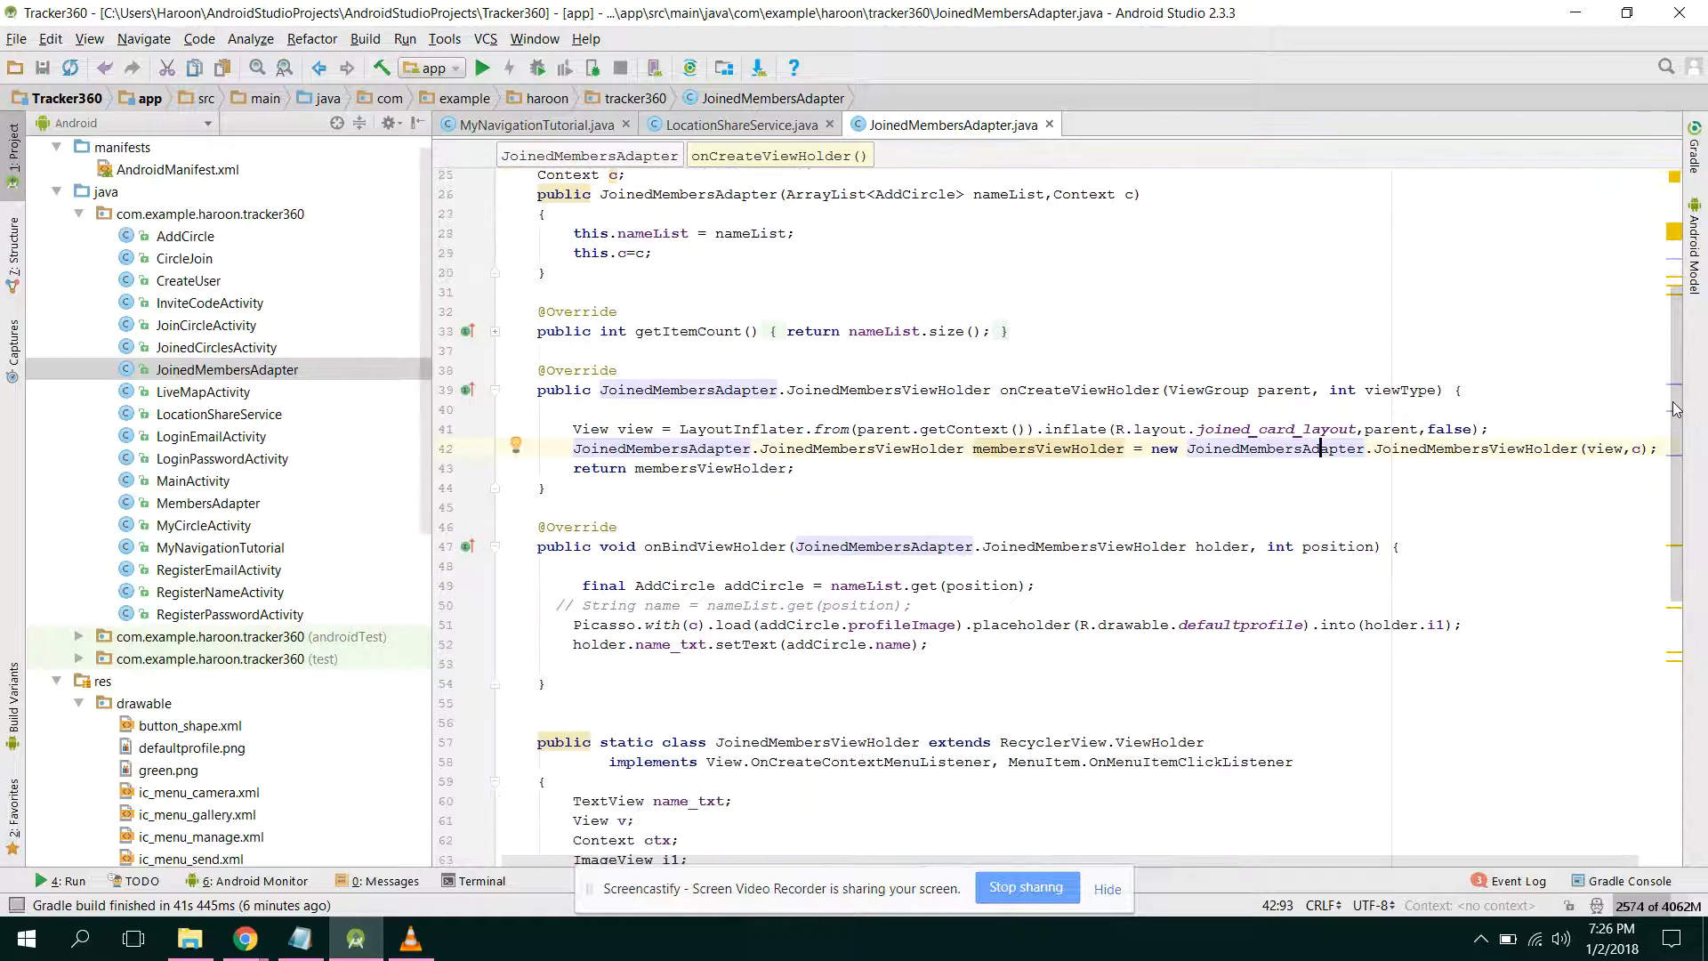
pyautogui.scroll(-3)
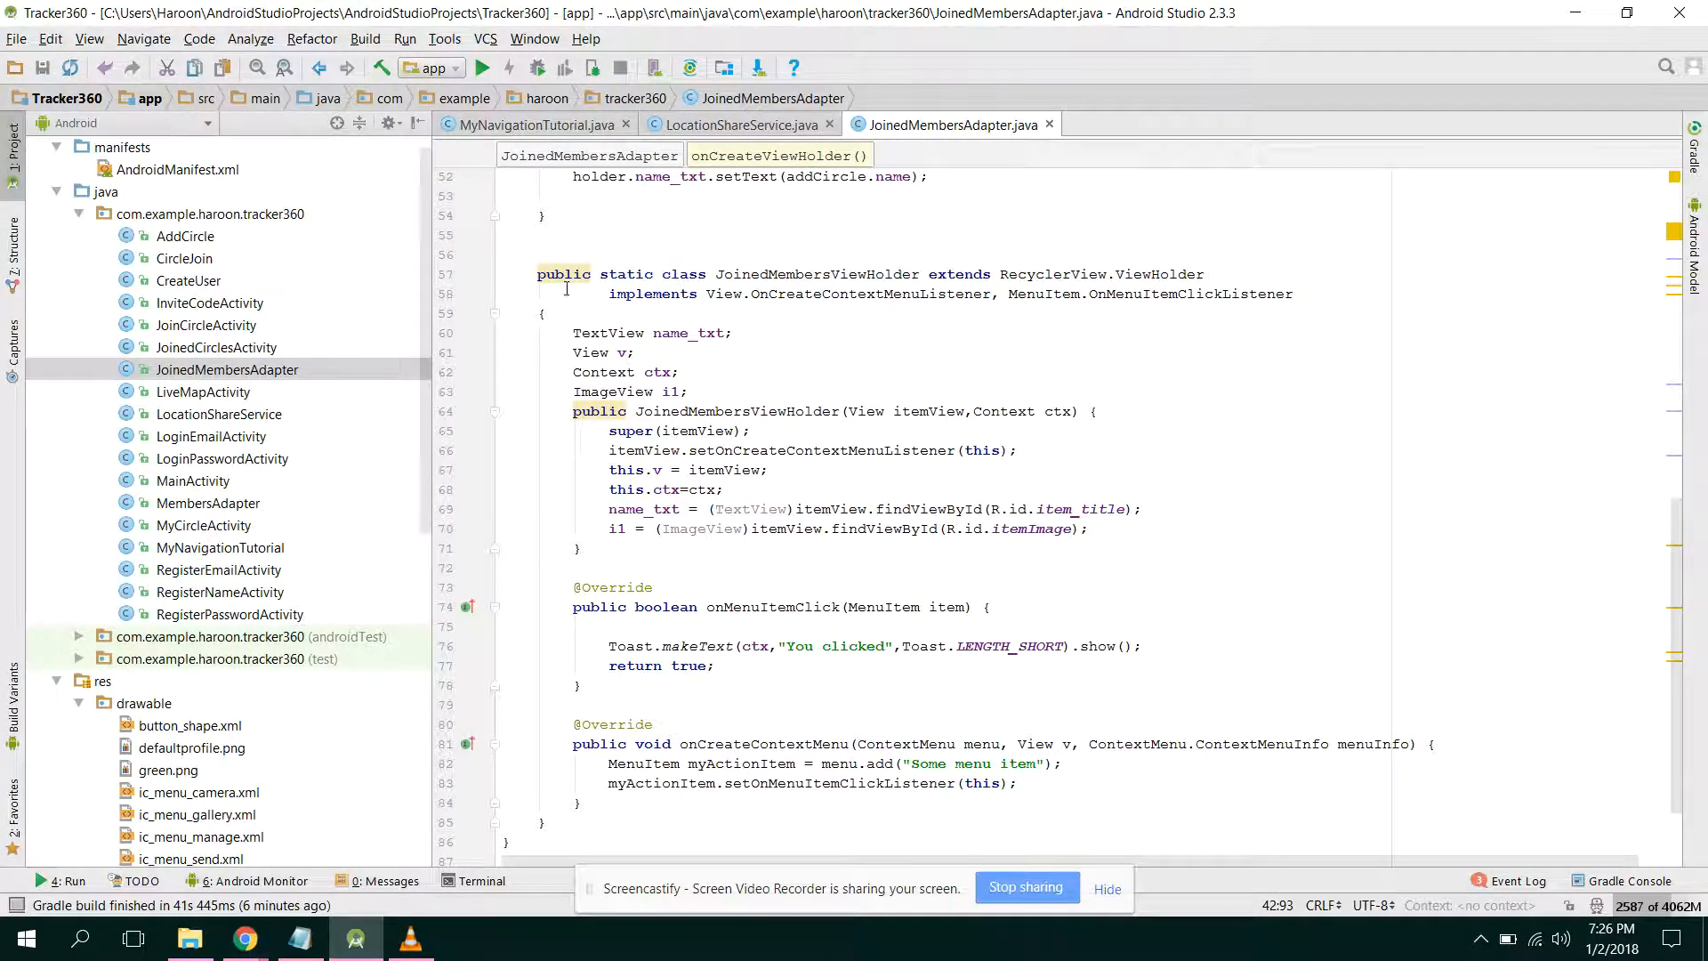
pyautogui.click(562, 274)
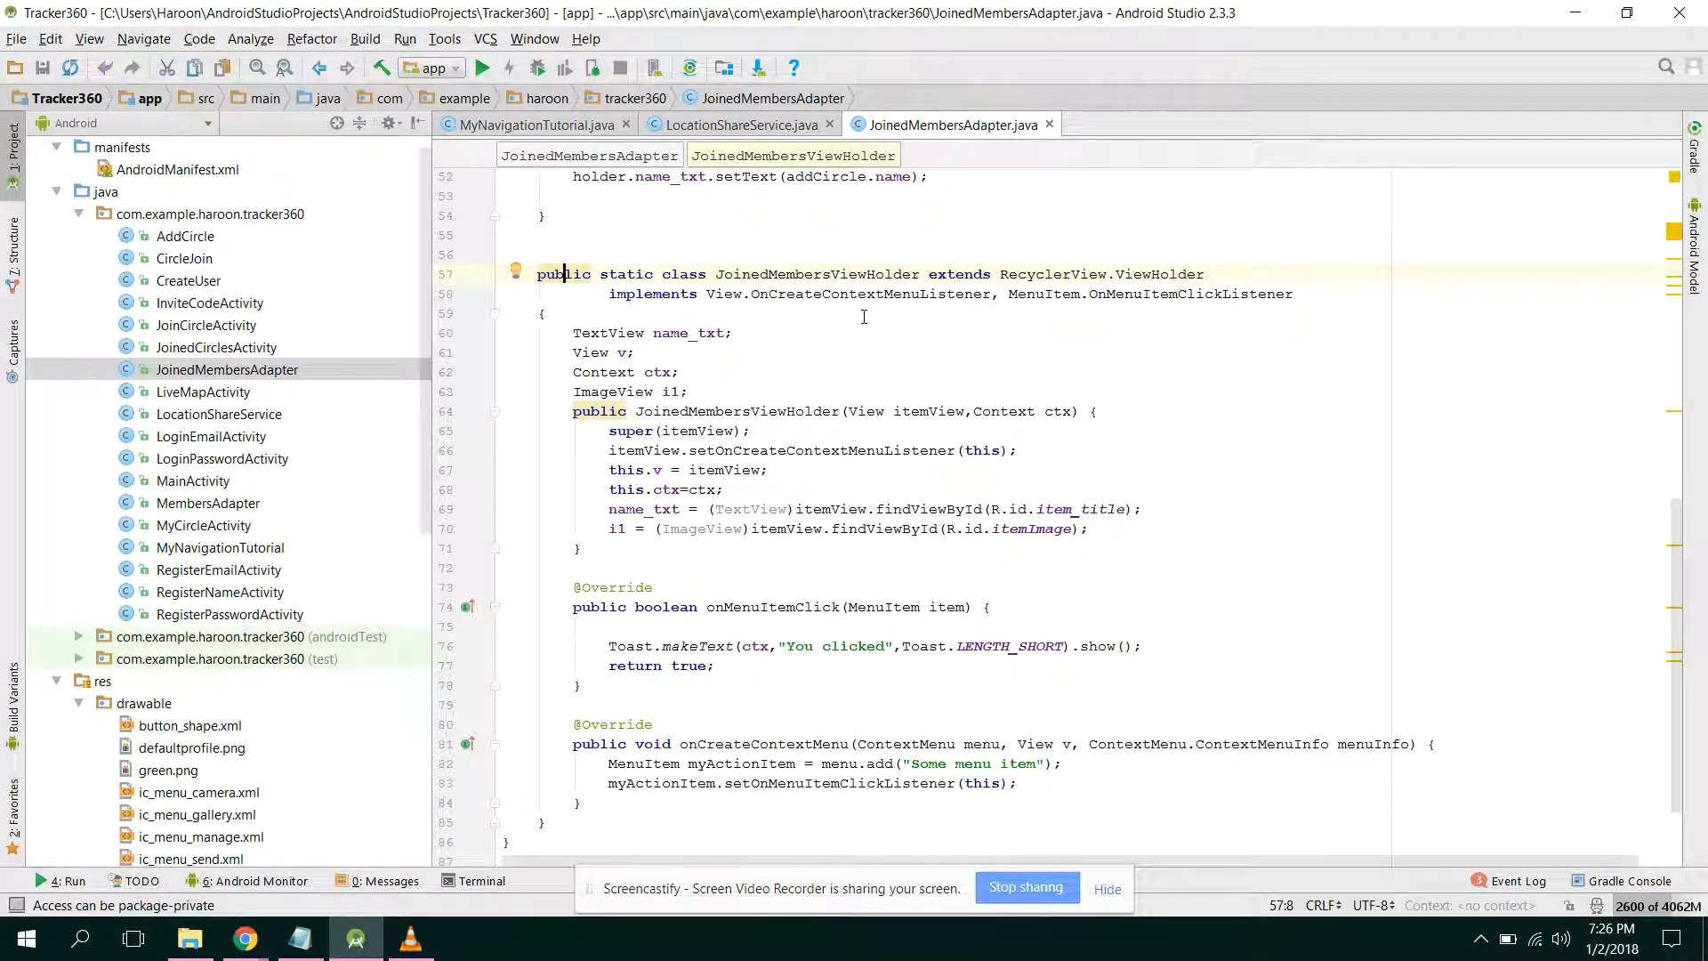
pyautogui.moveTo(989, 307)
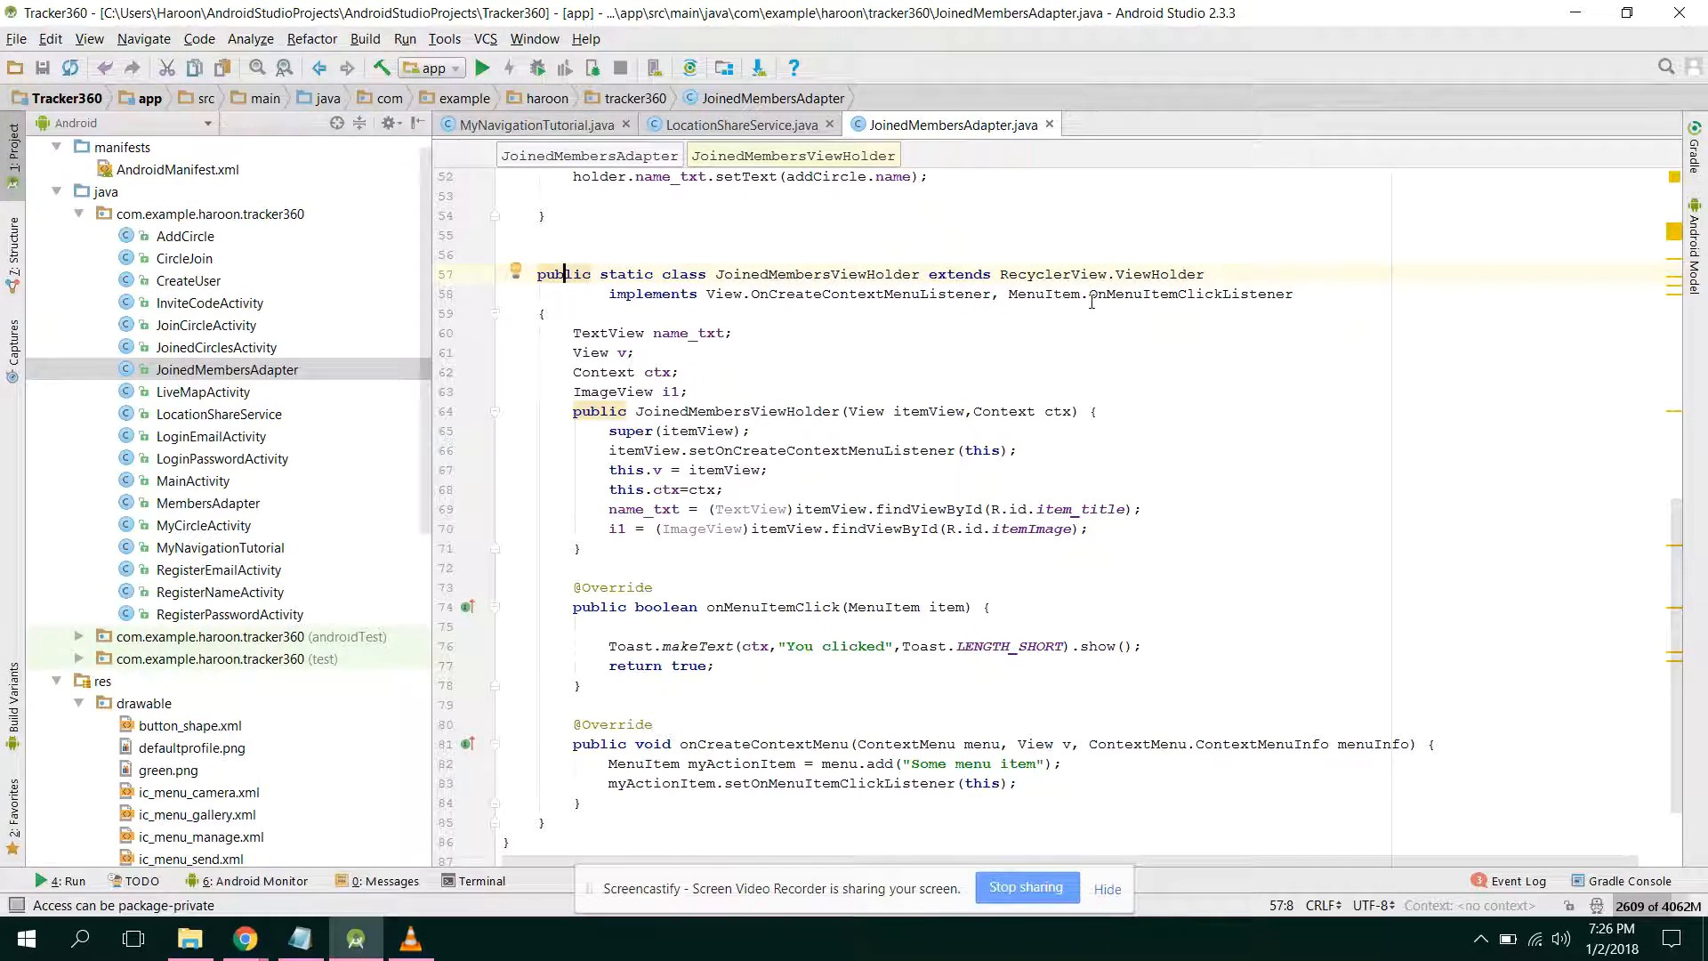
pyautogui.moveTo(1215, 297)
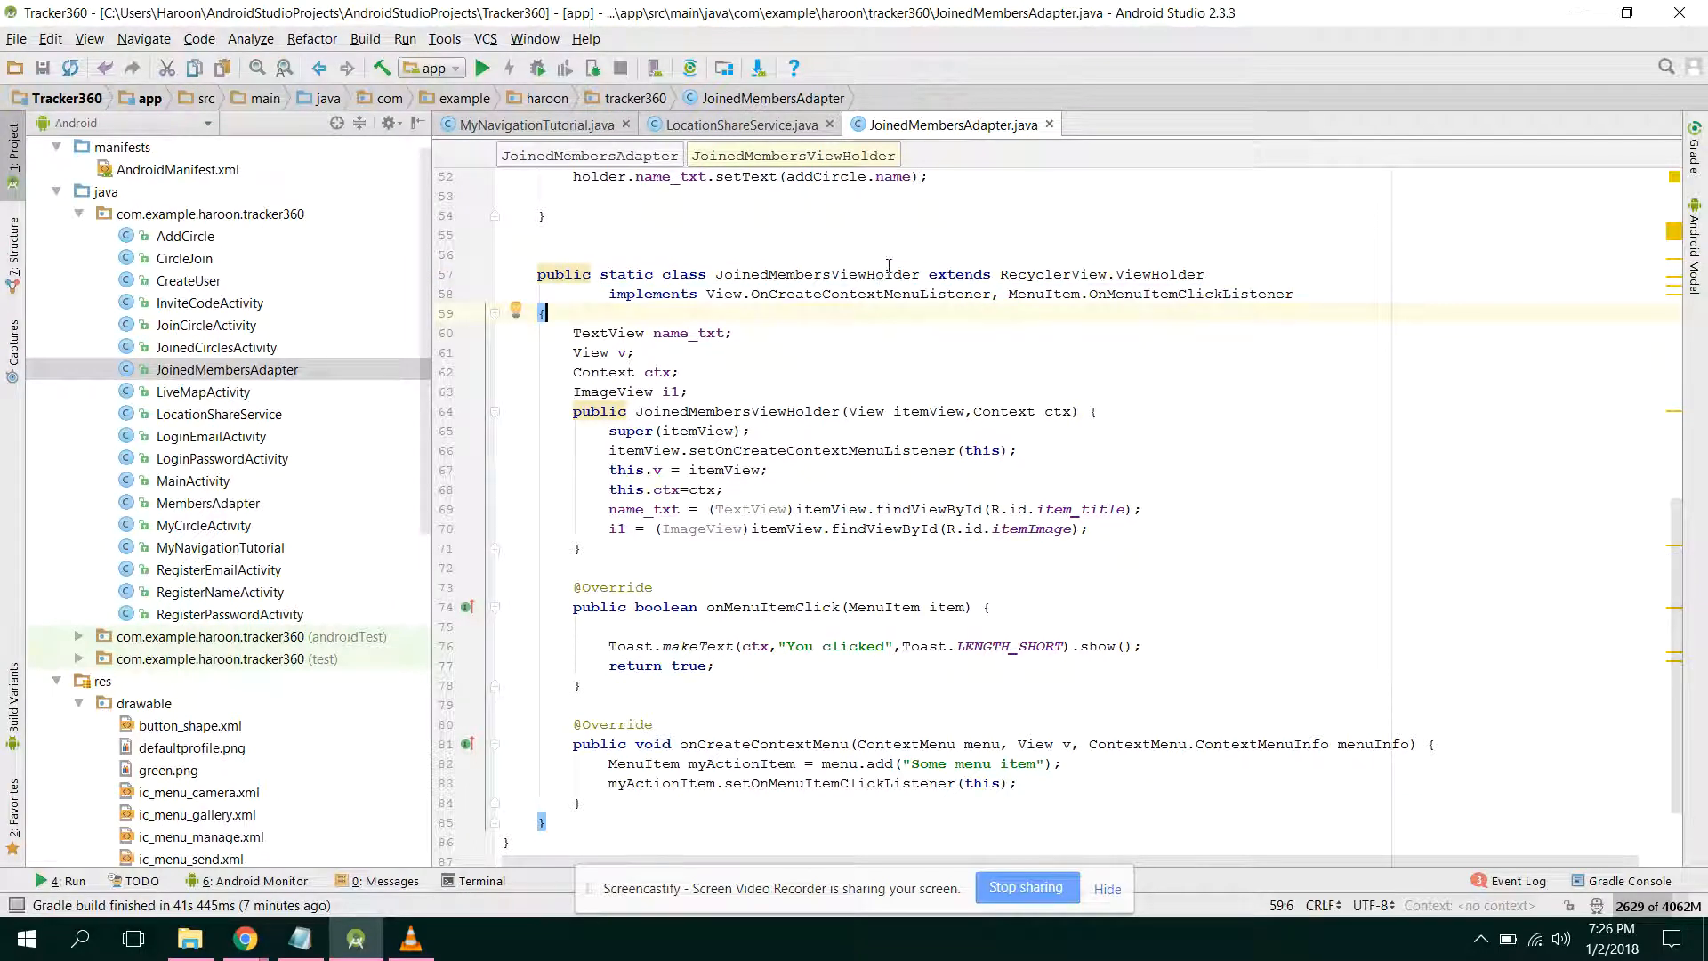
pyautogui.moveTo(986, 322)
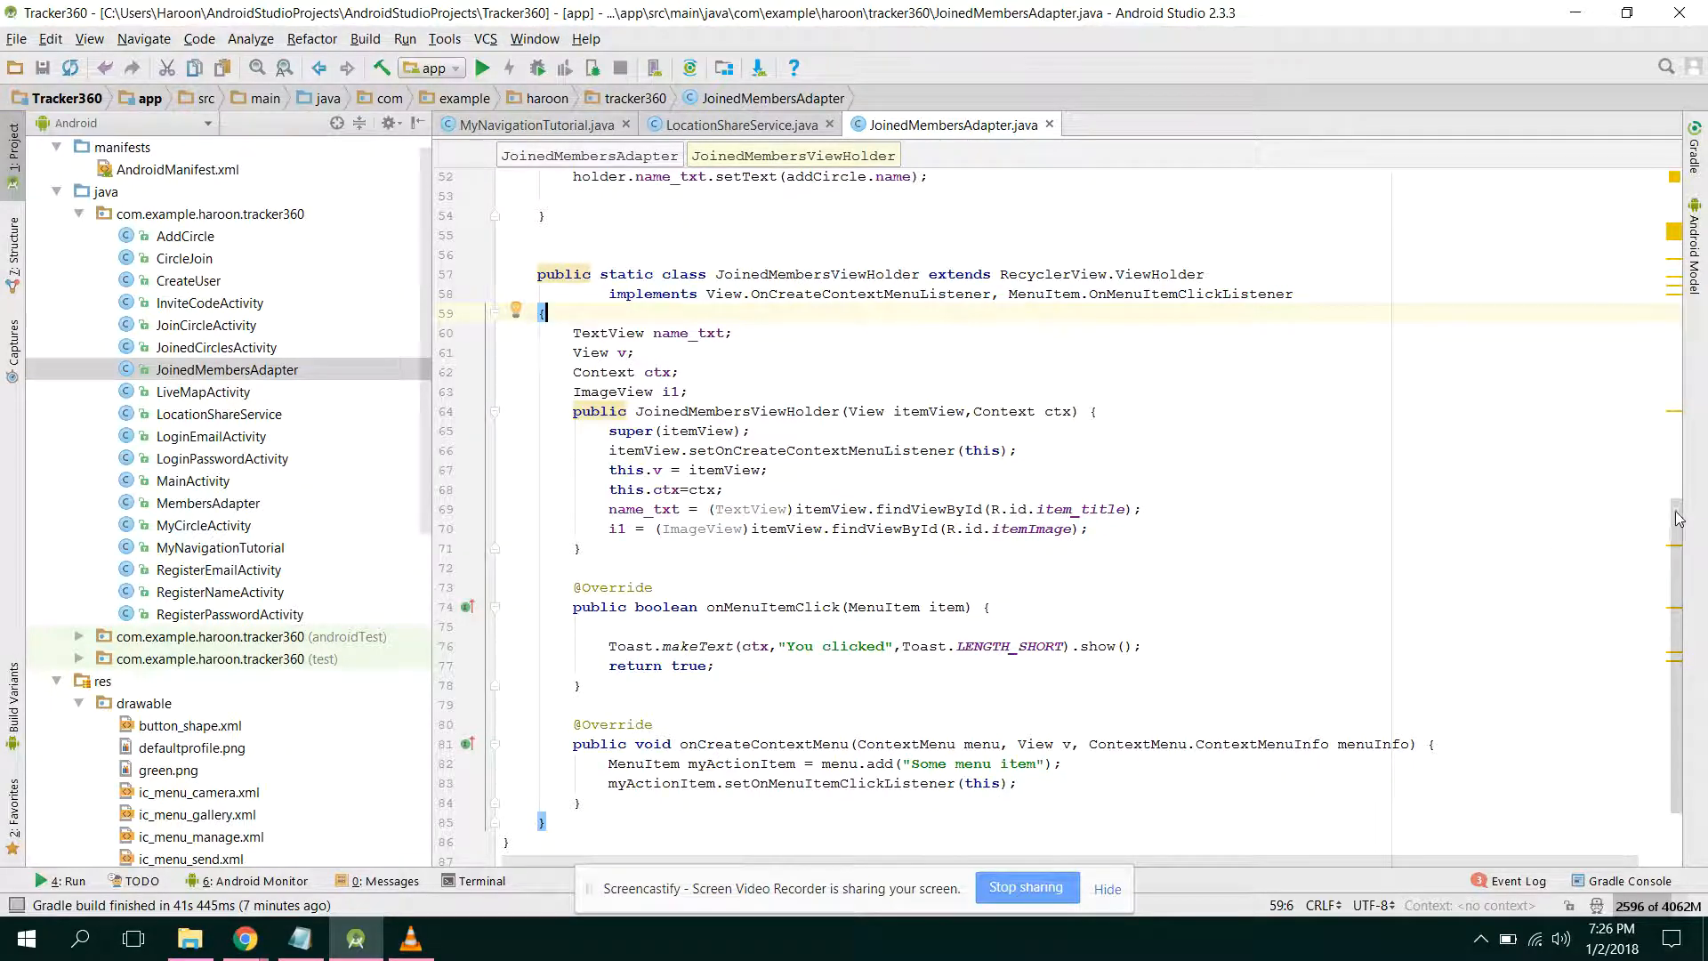
pyautogui.scroll(-3)
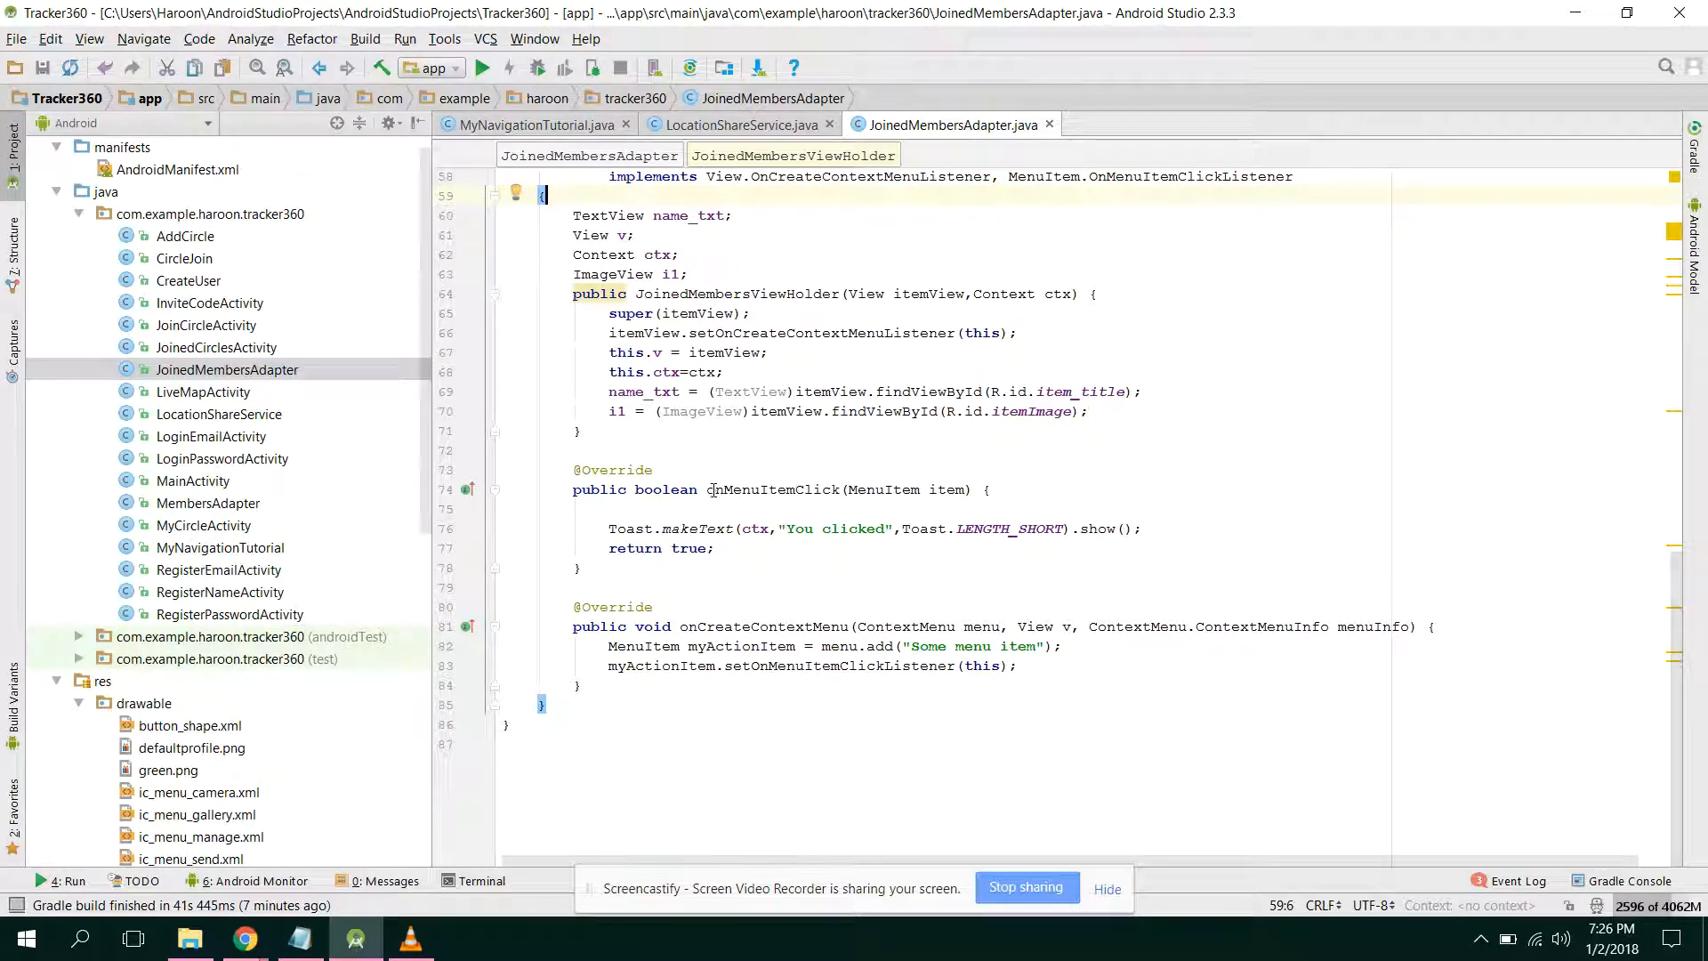
# Replace the menu.add() title "Some menu item" with "DELETE" in onCreateContextMenu.
pyautogui.doubleClick(774, 489)
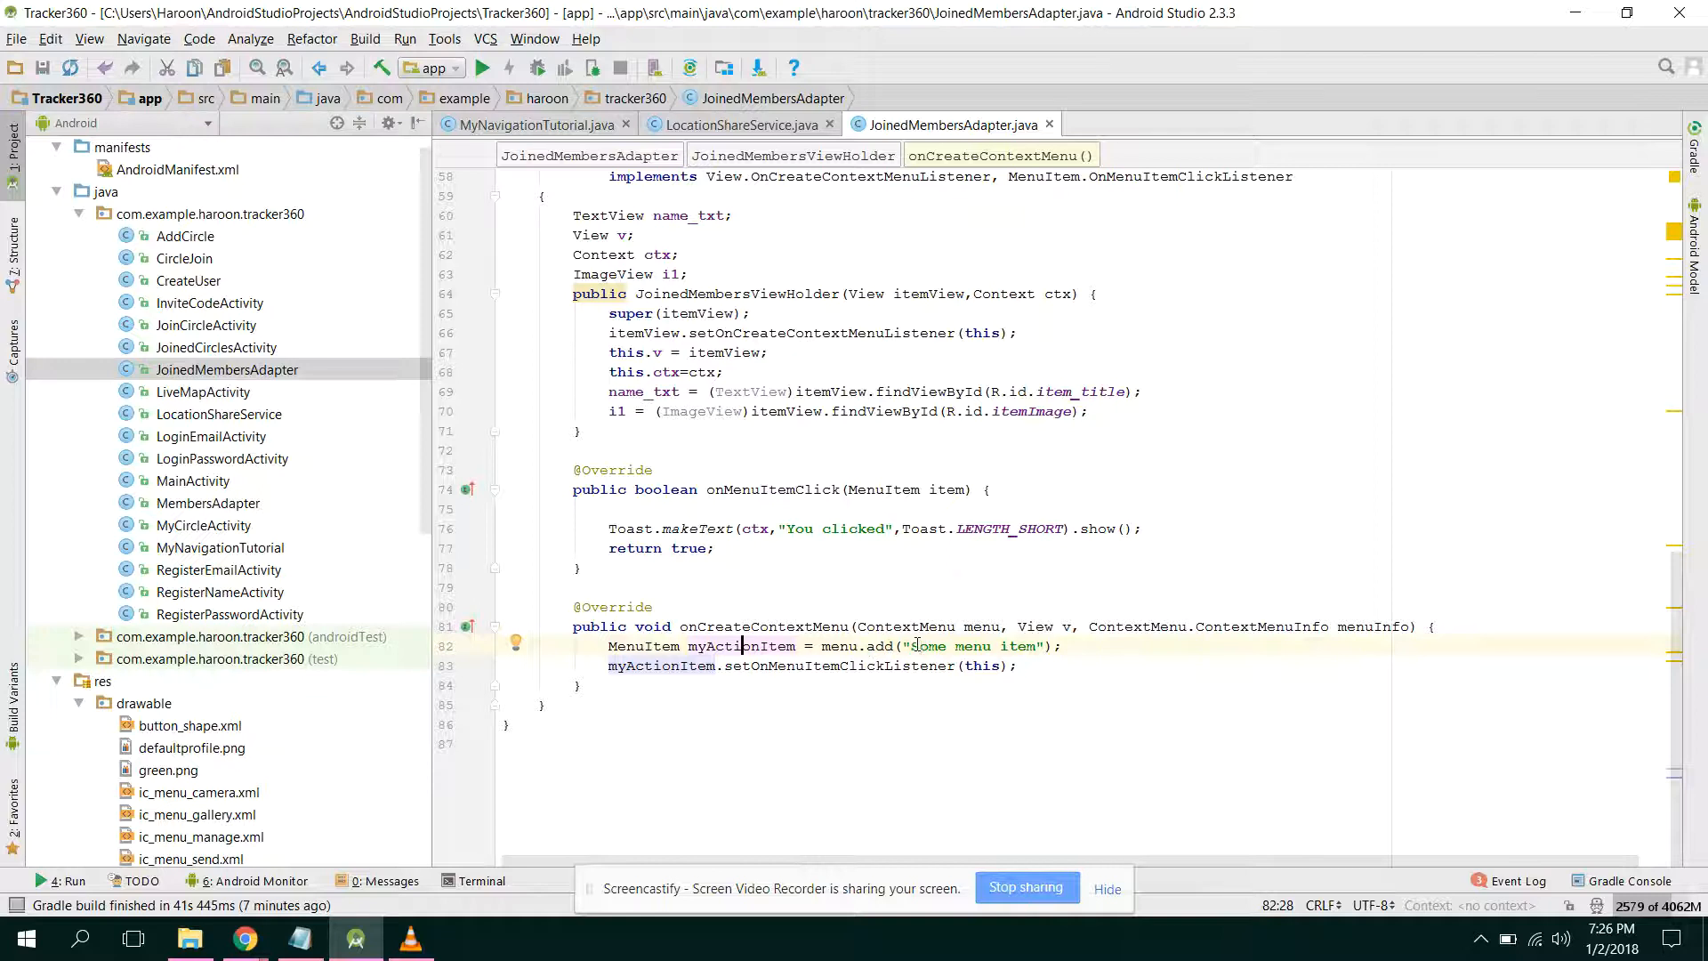
pyautogui.doubleClick(970, 644)
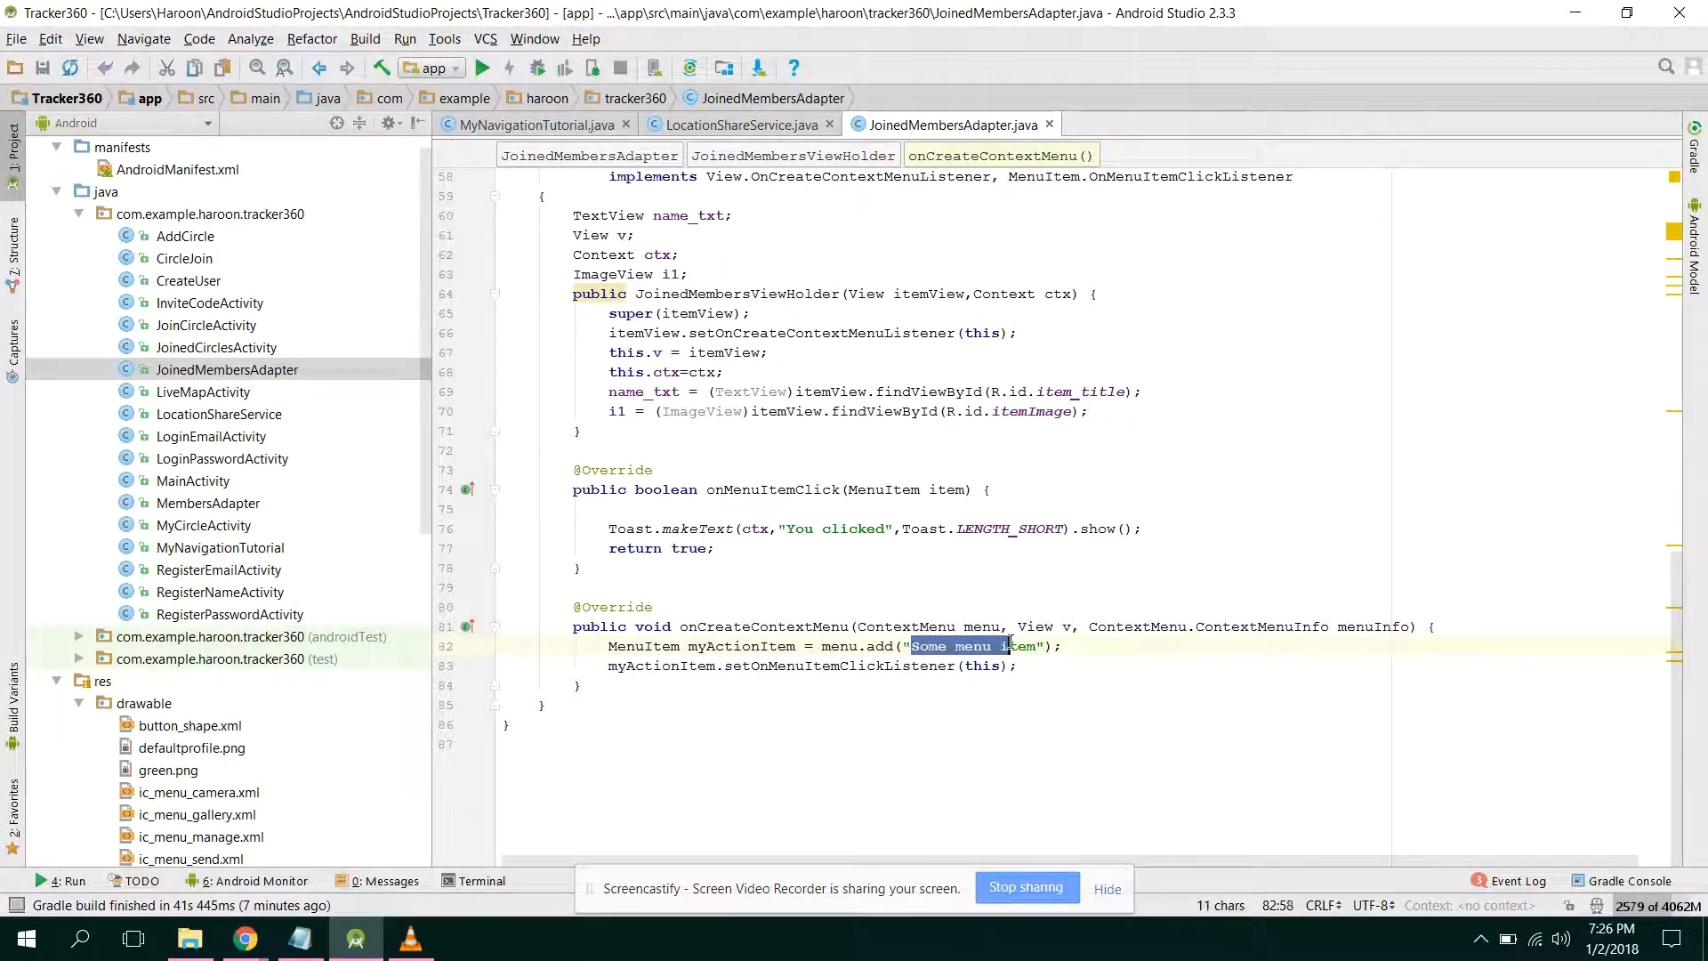
pyautogui.write('DELETE')
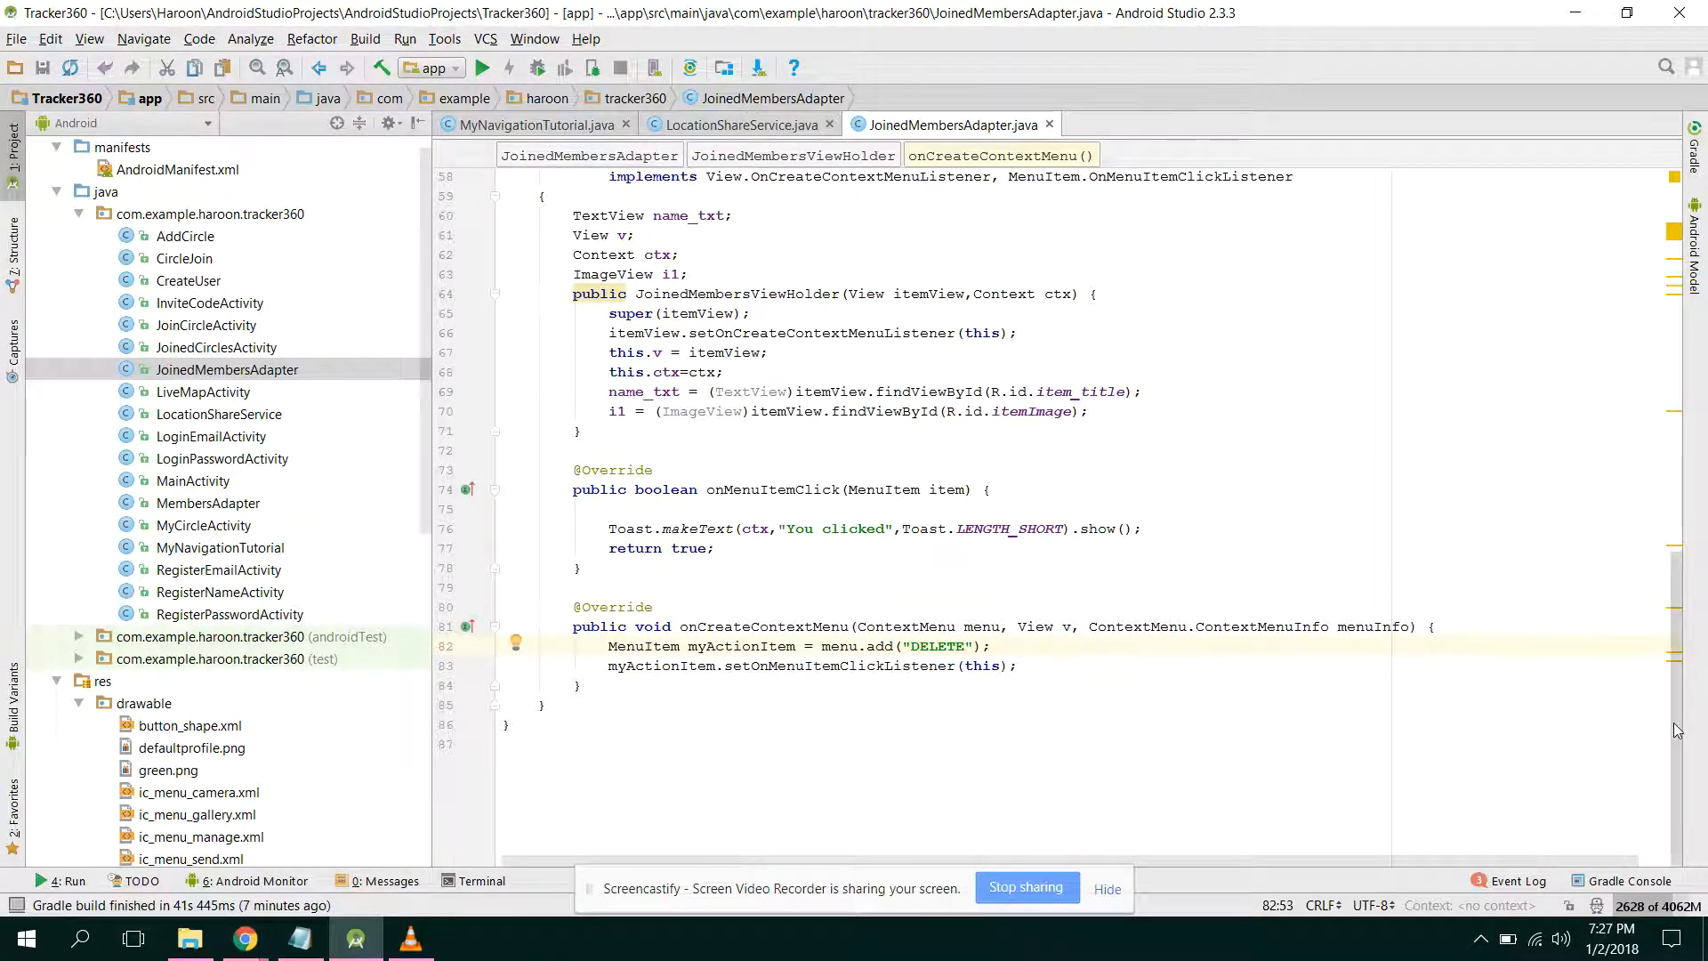
pyautogui.scroll(3)
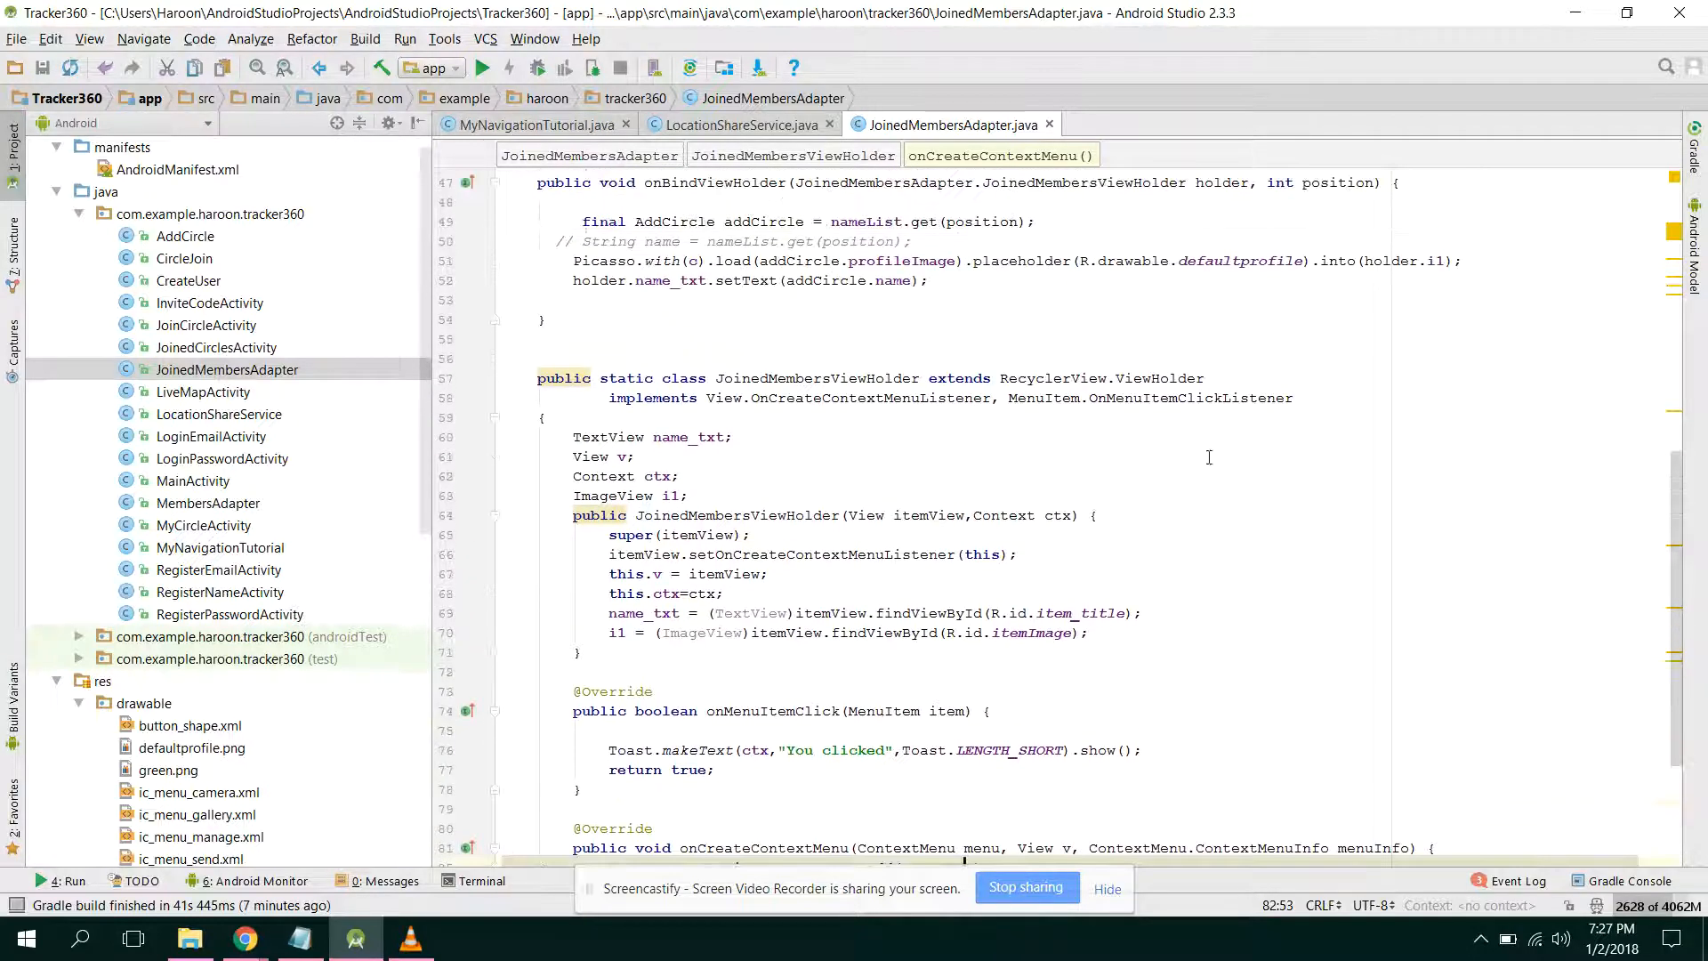
pyautogui.doubleClick(640, 555)
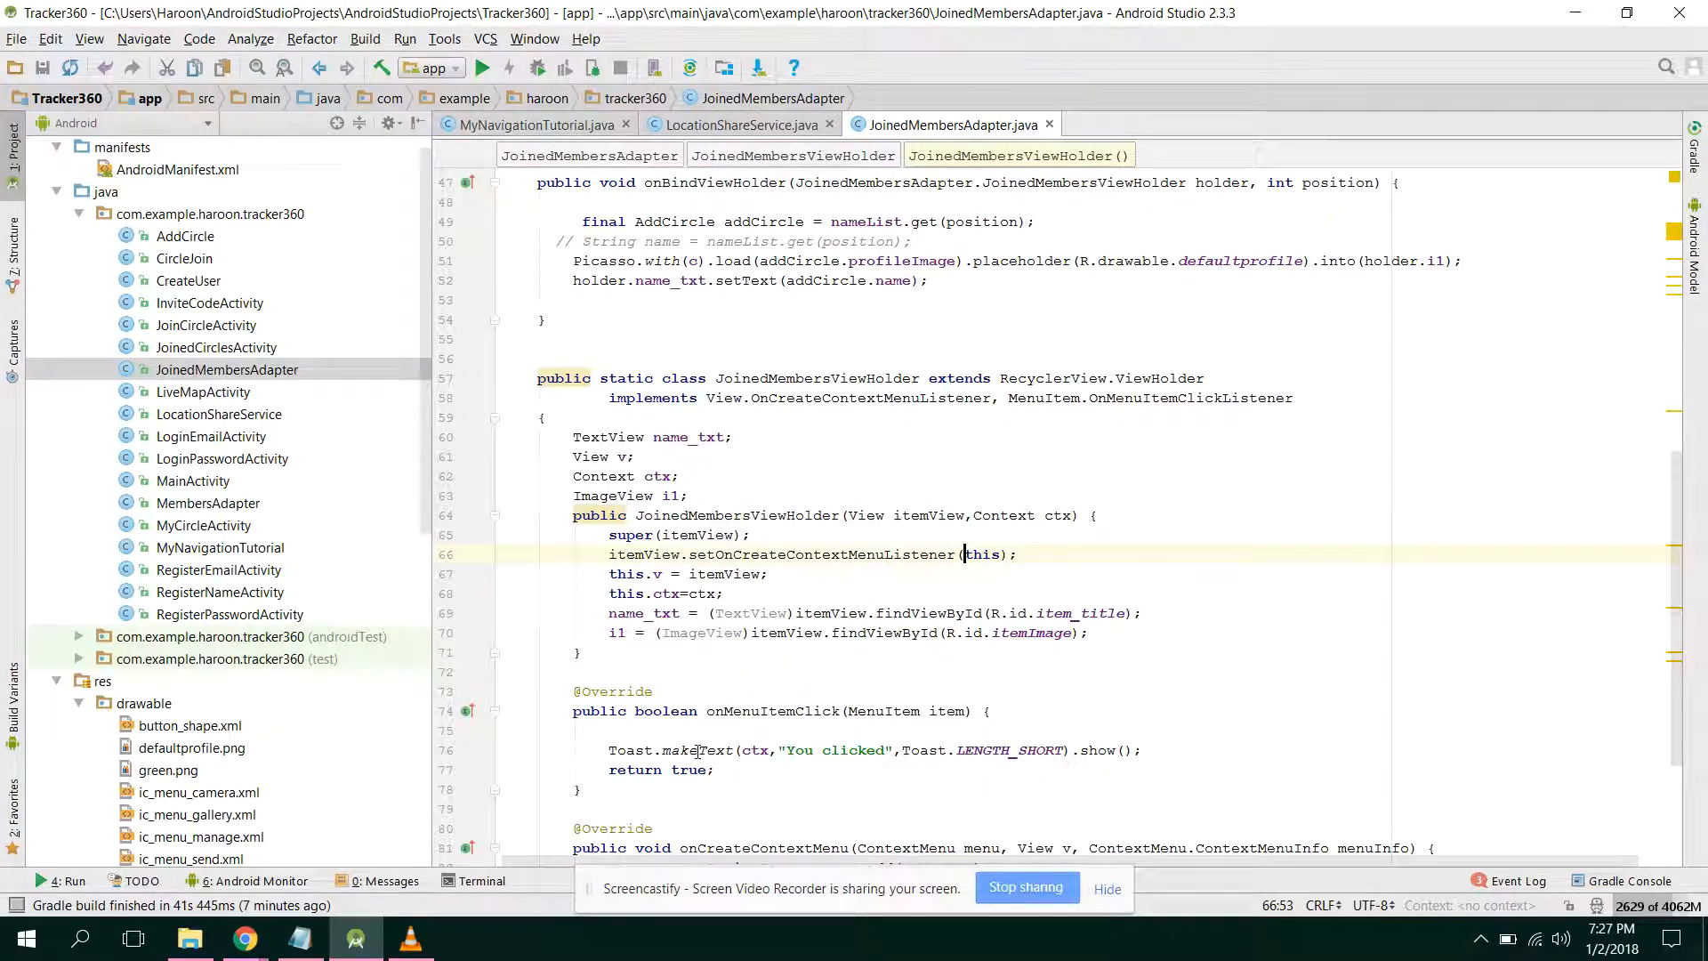
pyautogui.scroll(-3)
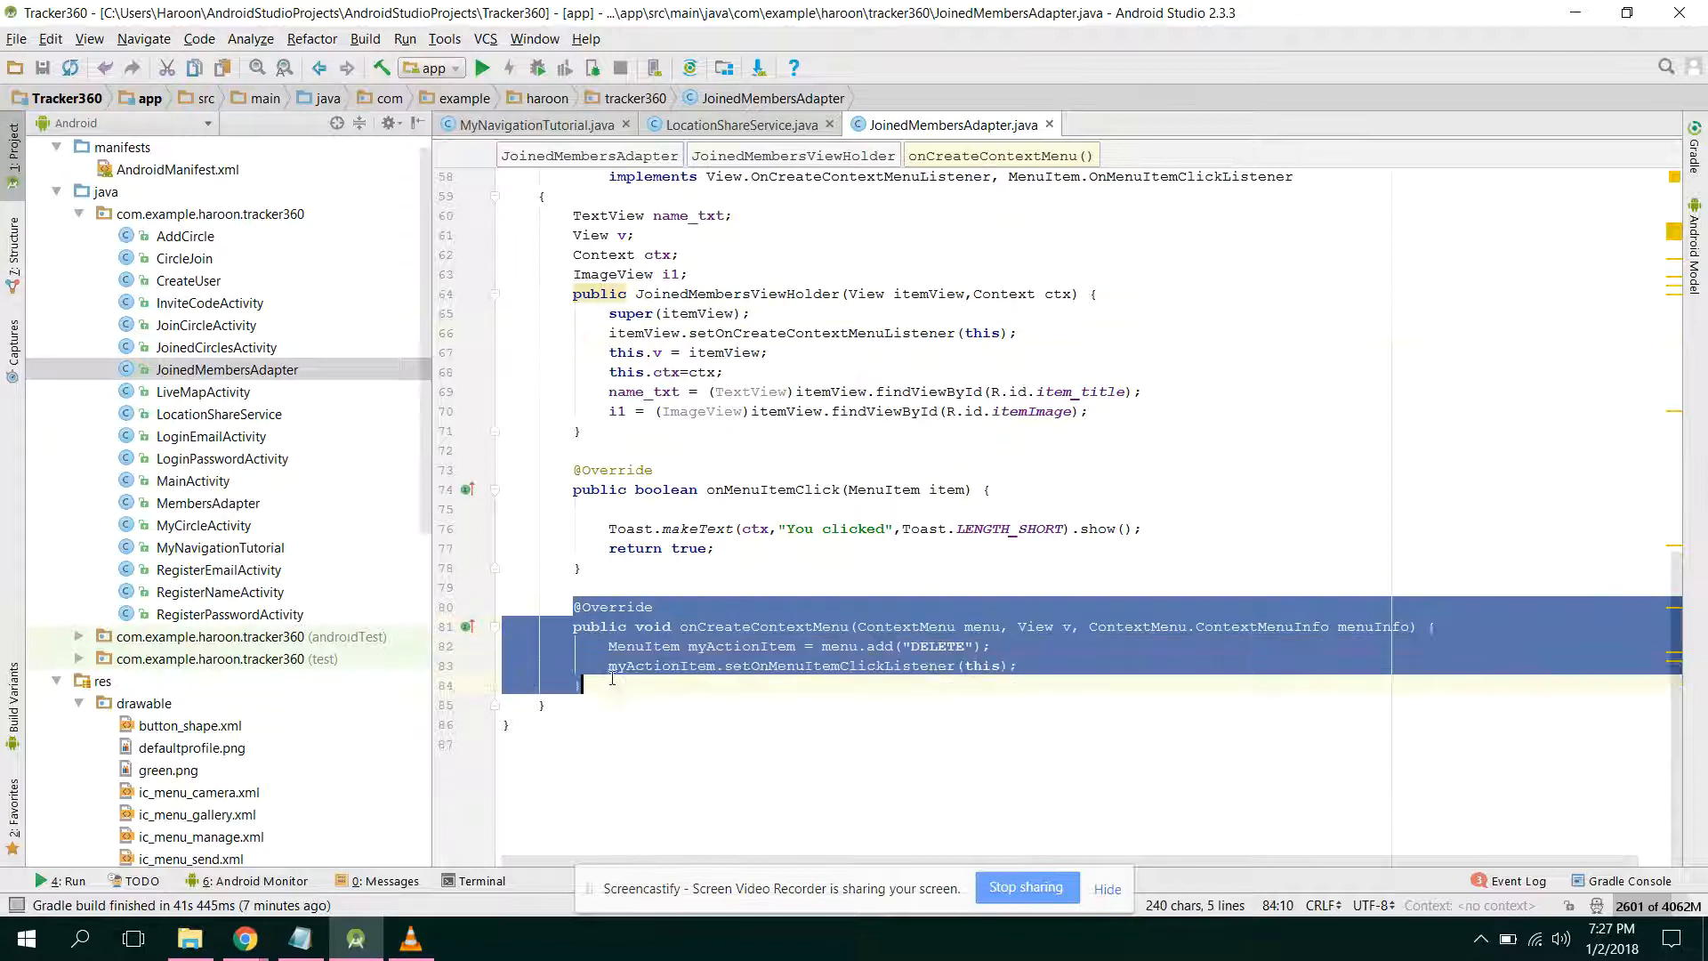
pyautogui.click(610, 683)
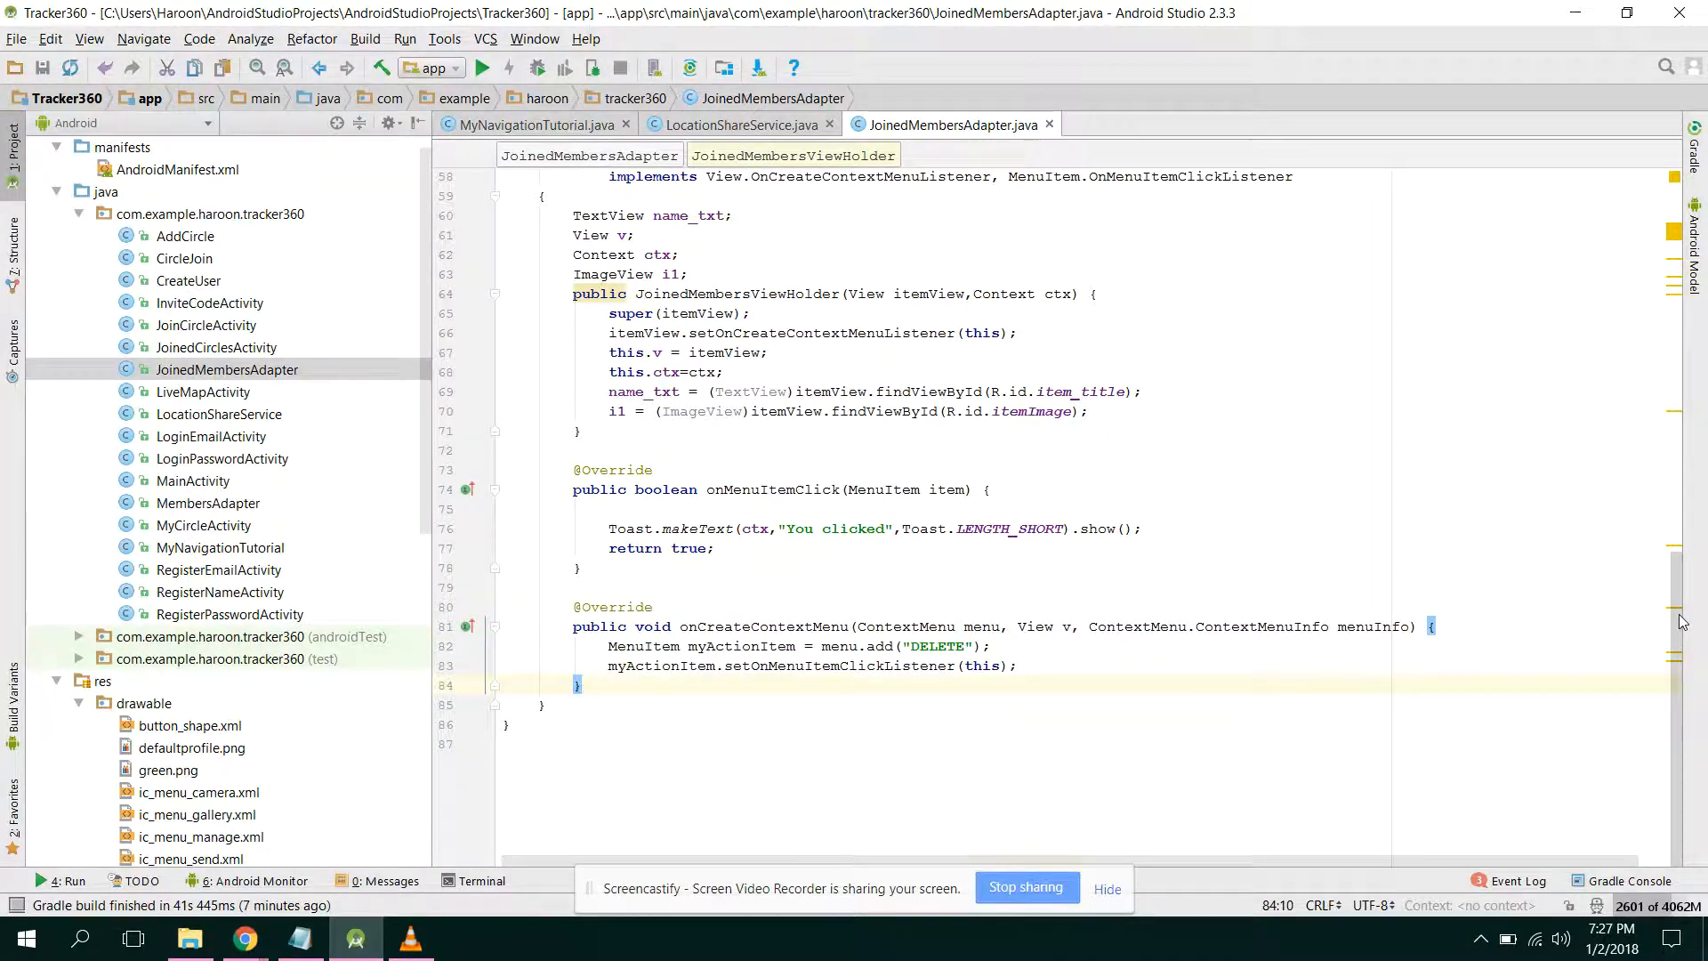
pyautogui.scroll(3)
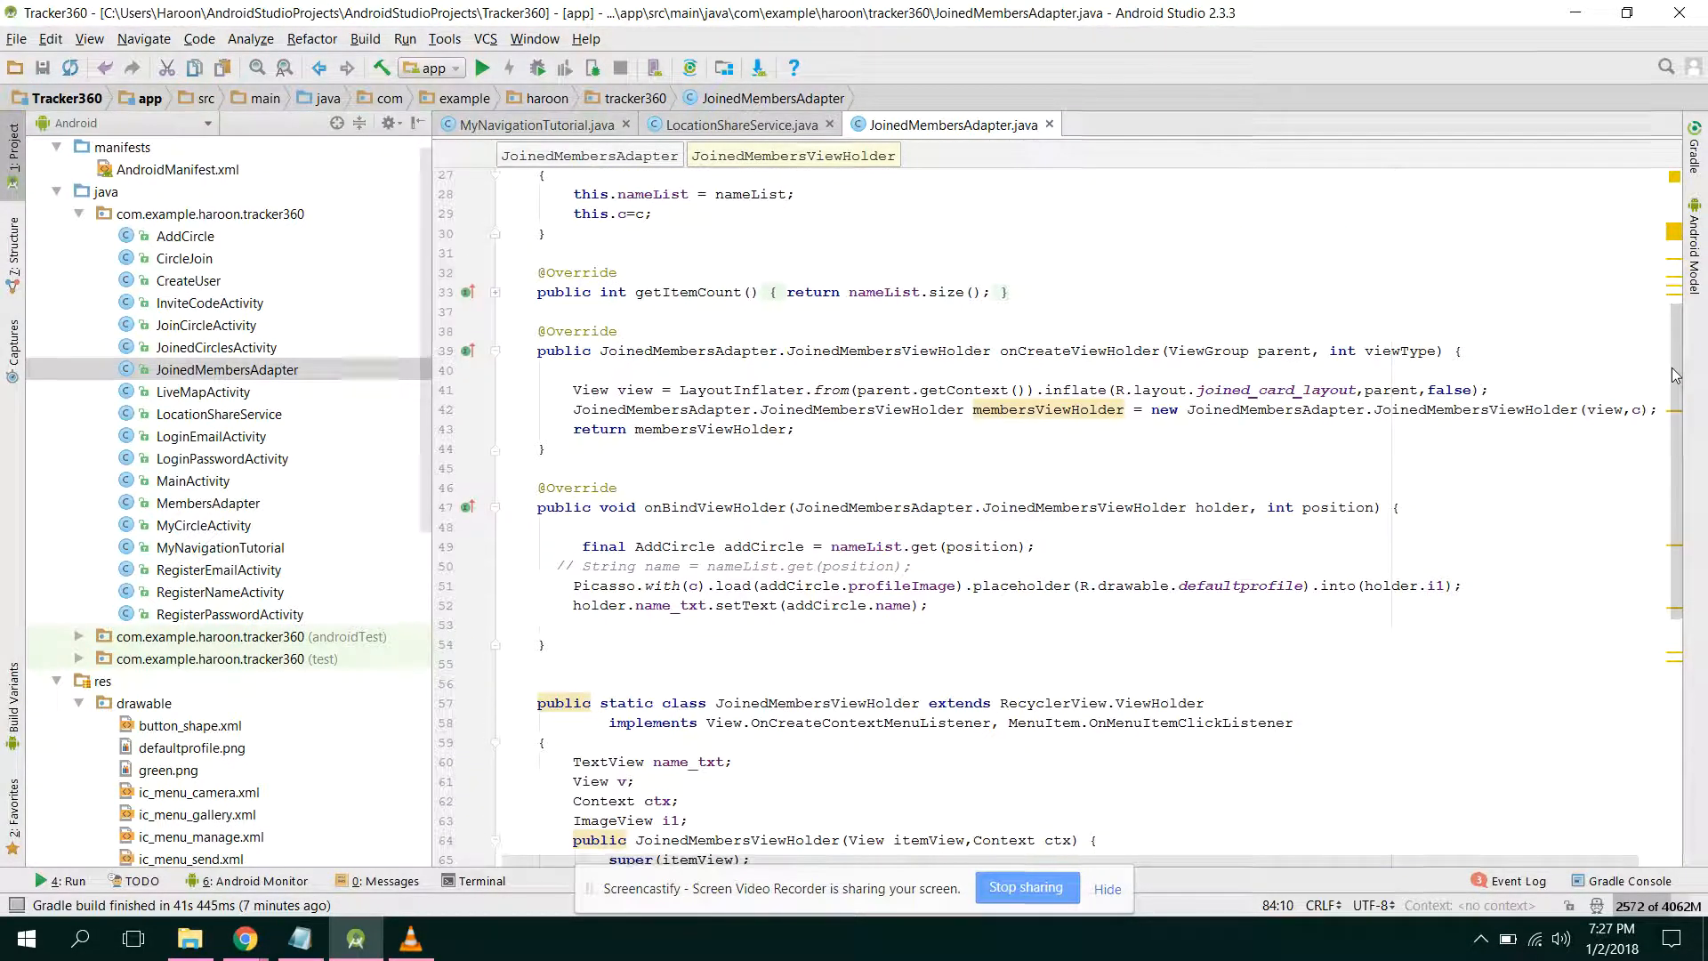
pyautogui.scroll(-3)
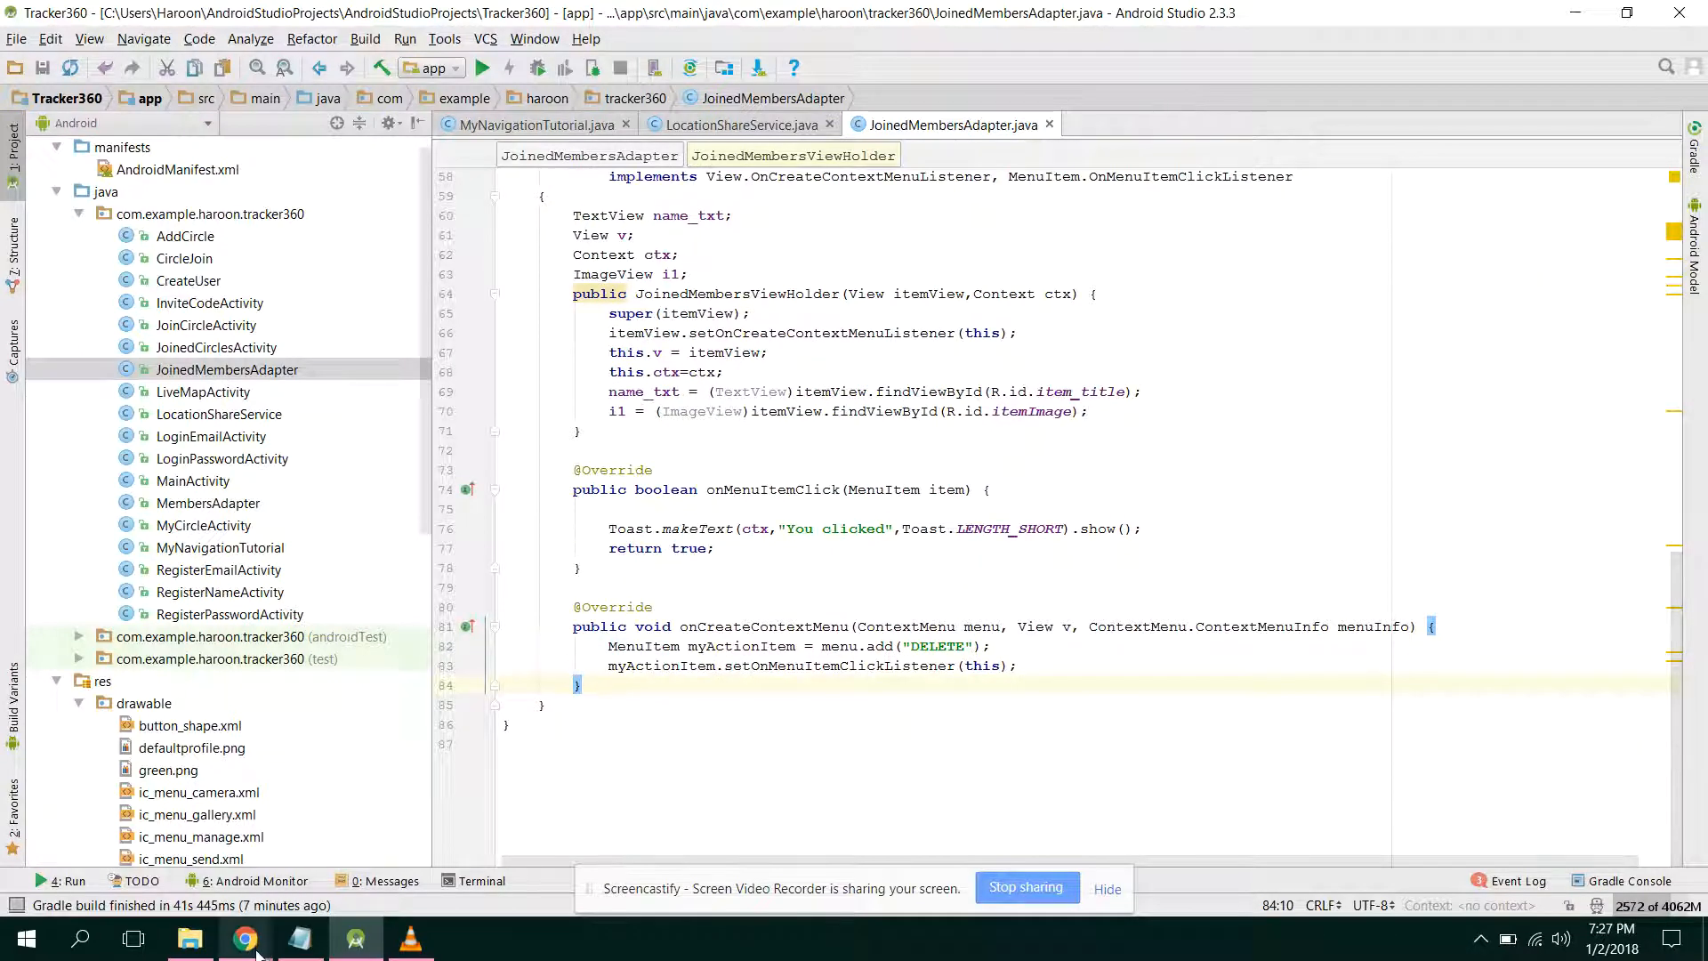
# Switch to Chrome and scroll to the accepted answer's ViewHolder context-menu code.
pyautogui.click(243, 938)
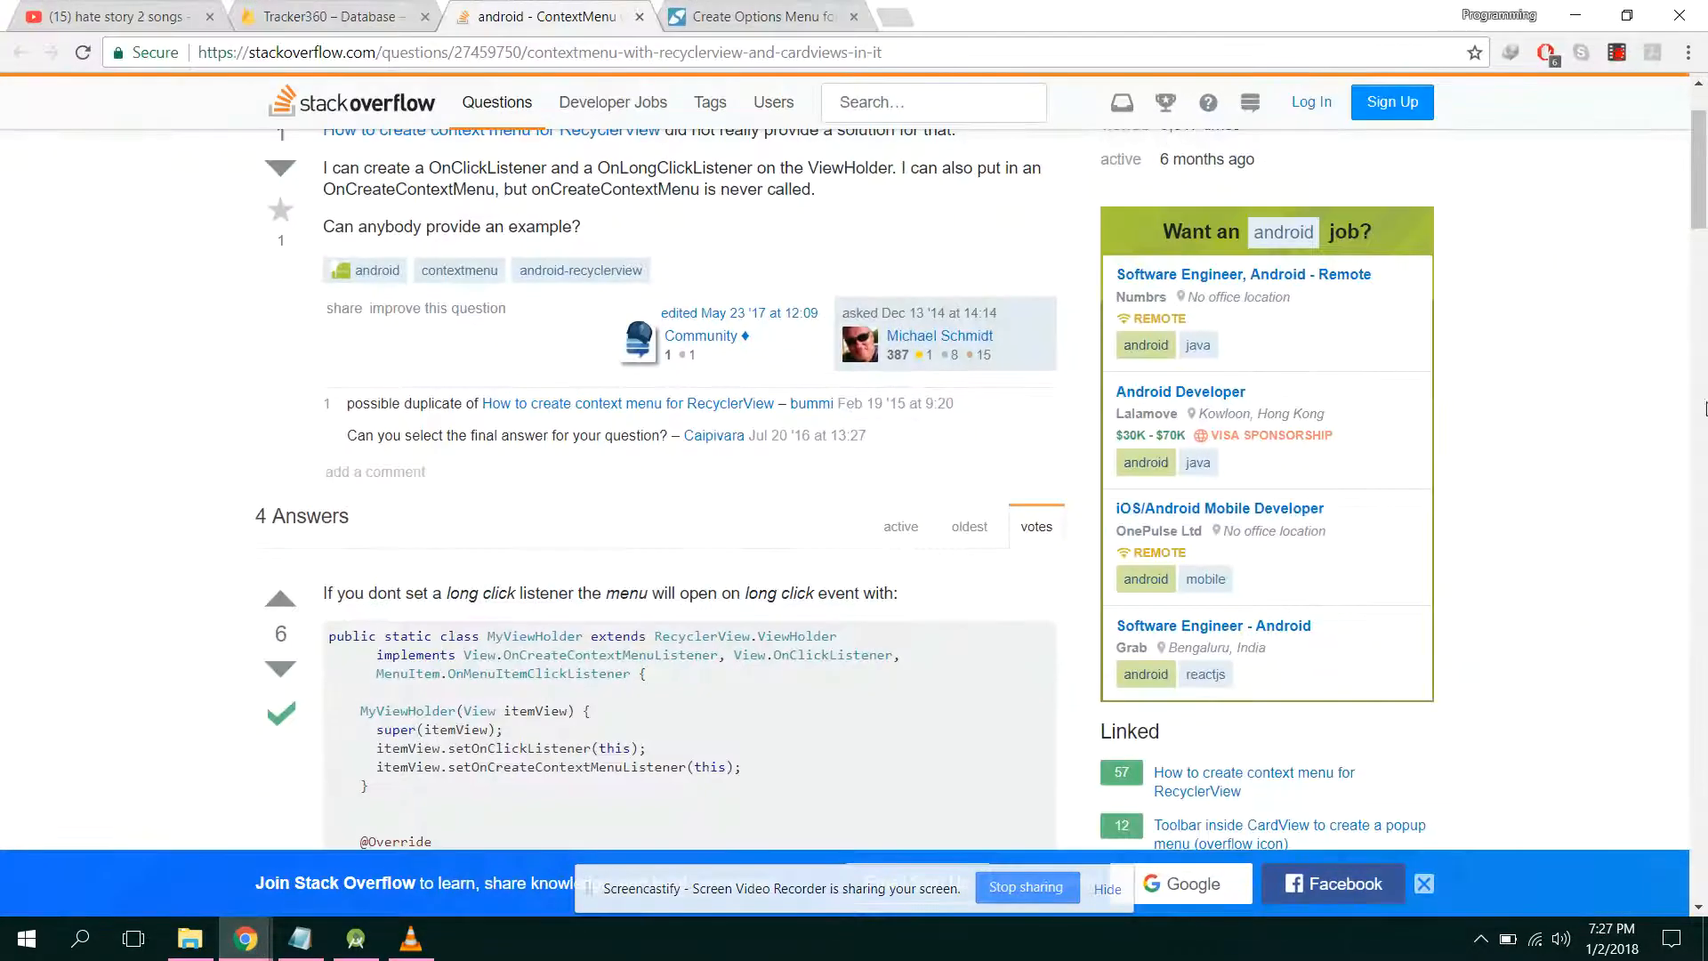
pyautogui.scroll(-3)
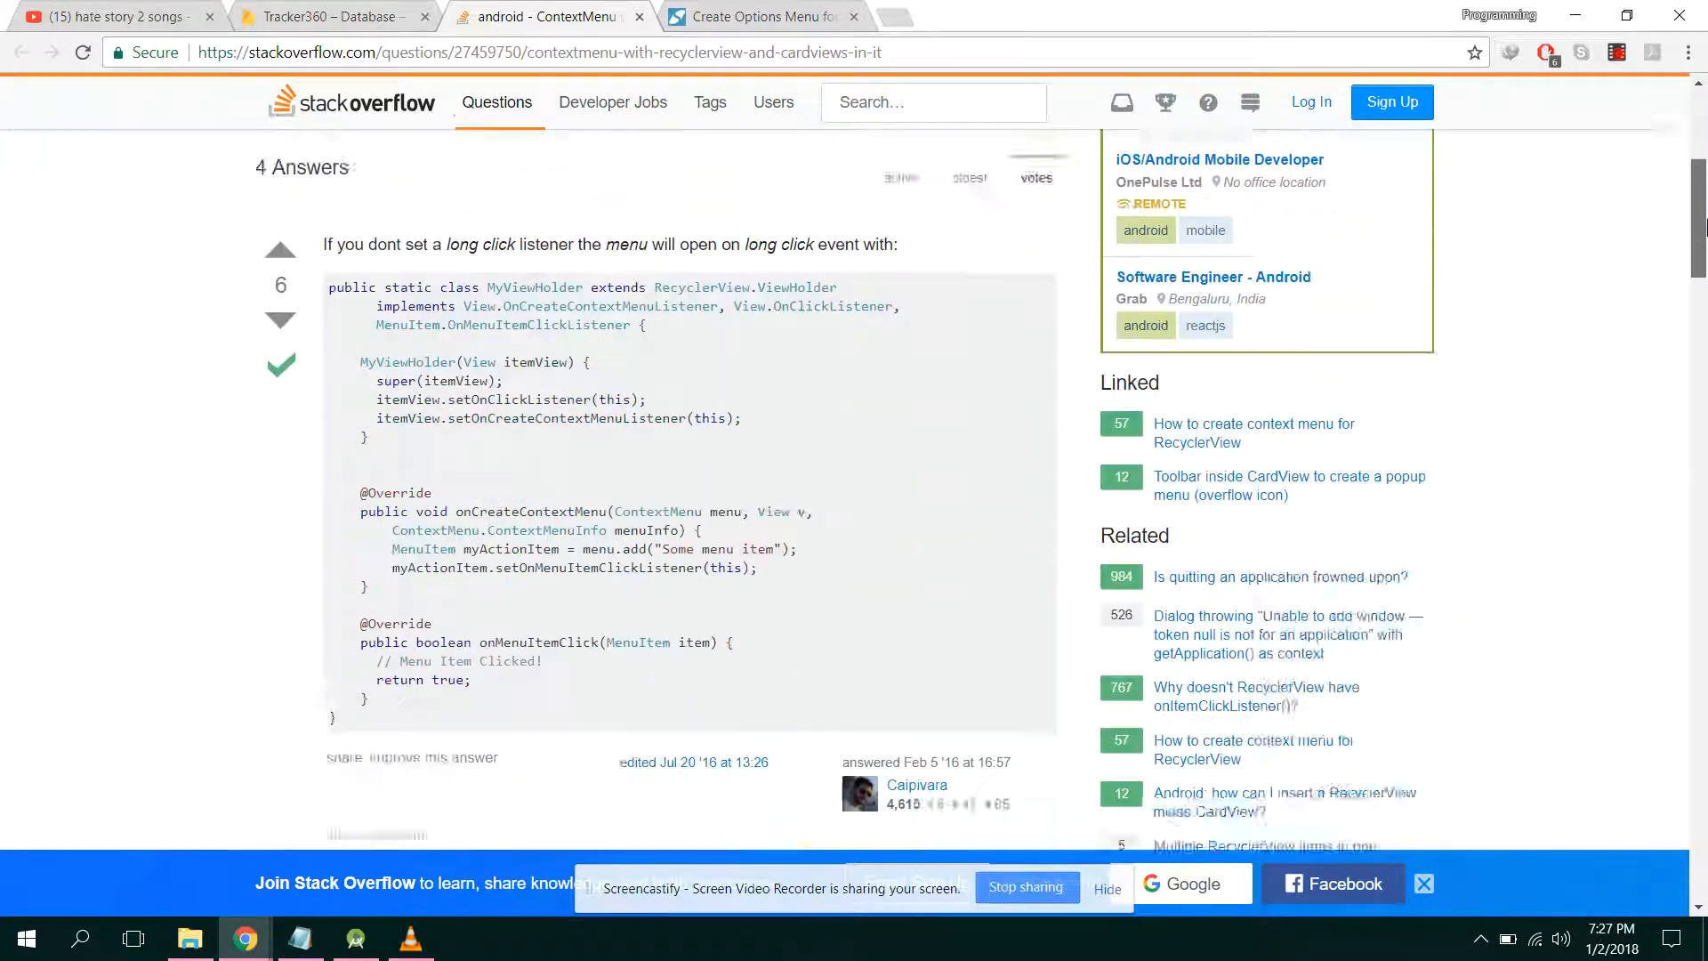